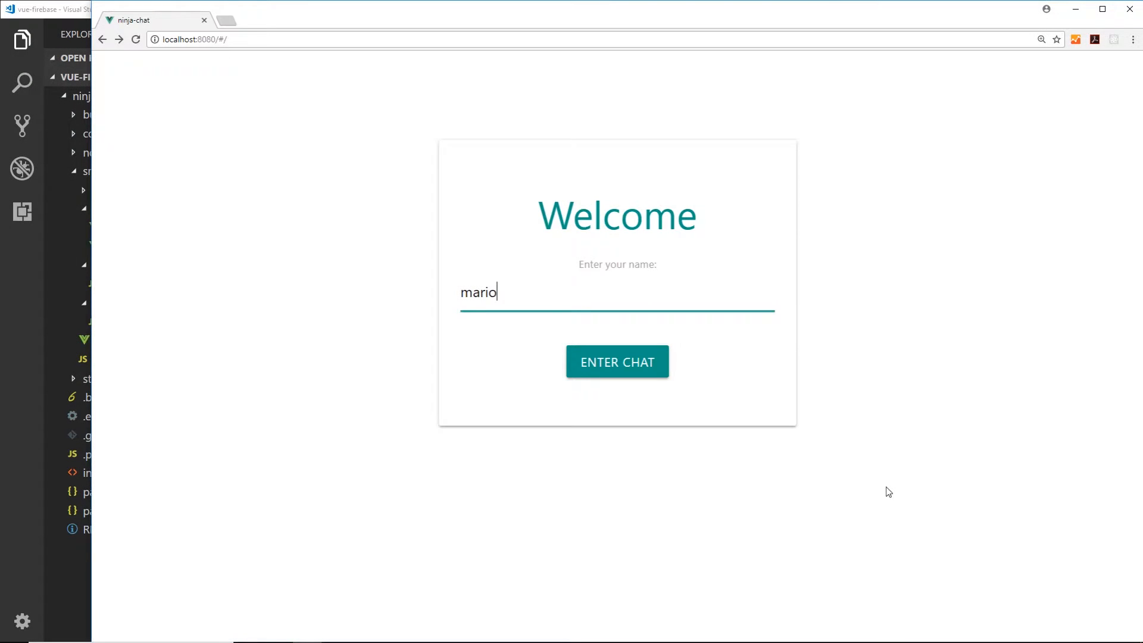
mouse_move(628, 280)
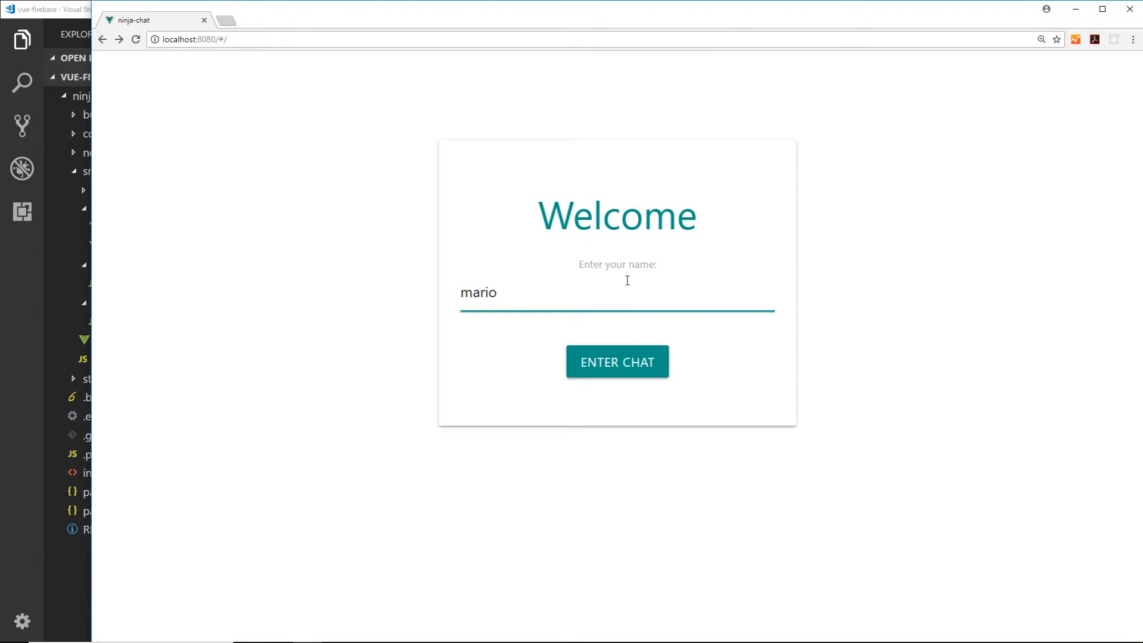
Enter the chat as mario, reaching the chat page in the browser
left_click(617, 362)
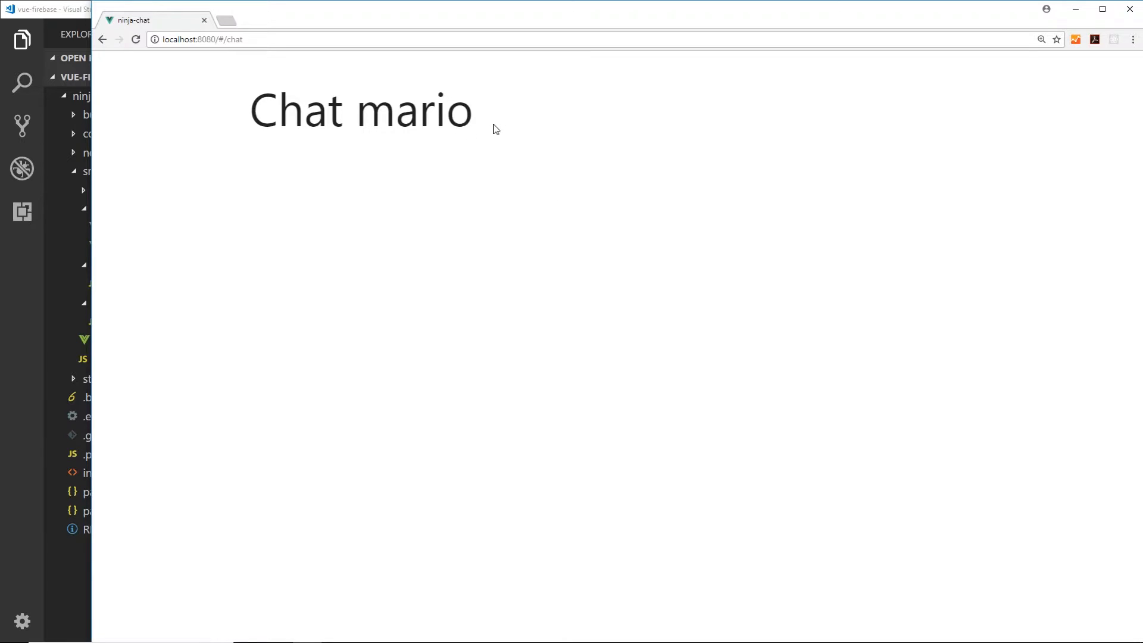
mouse_move(565, 243)
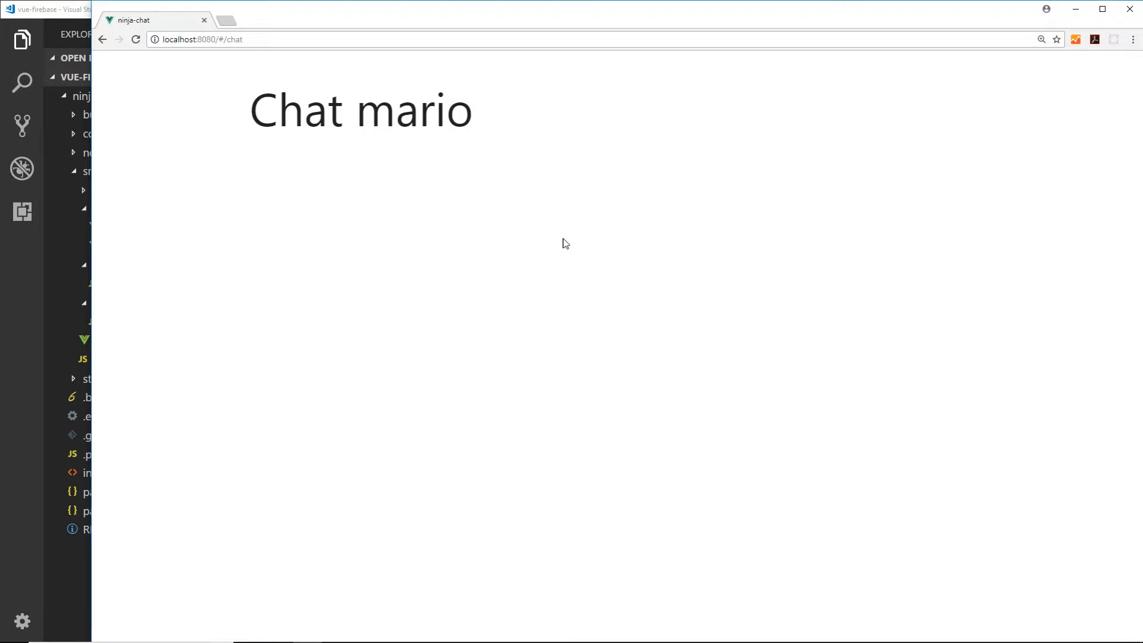
Make Chat.vue's h2 read 'Ninja Chat' with class "center teal-text"
left_click(124, 228)
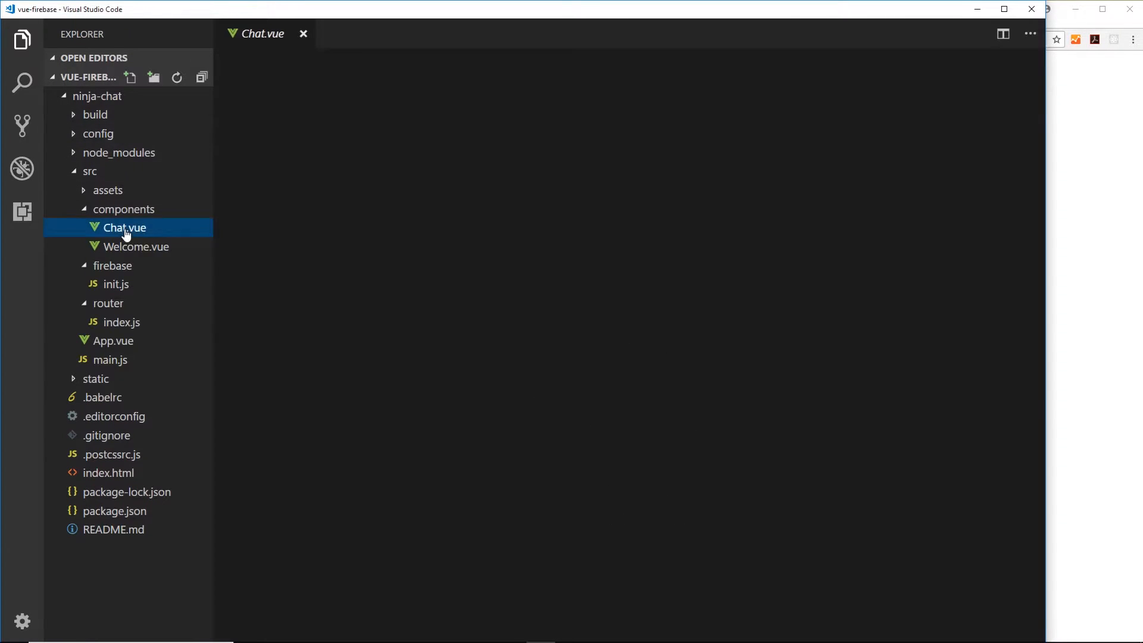
left_click(124, 227)
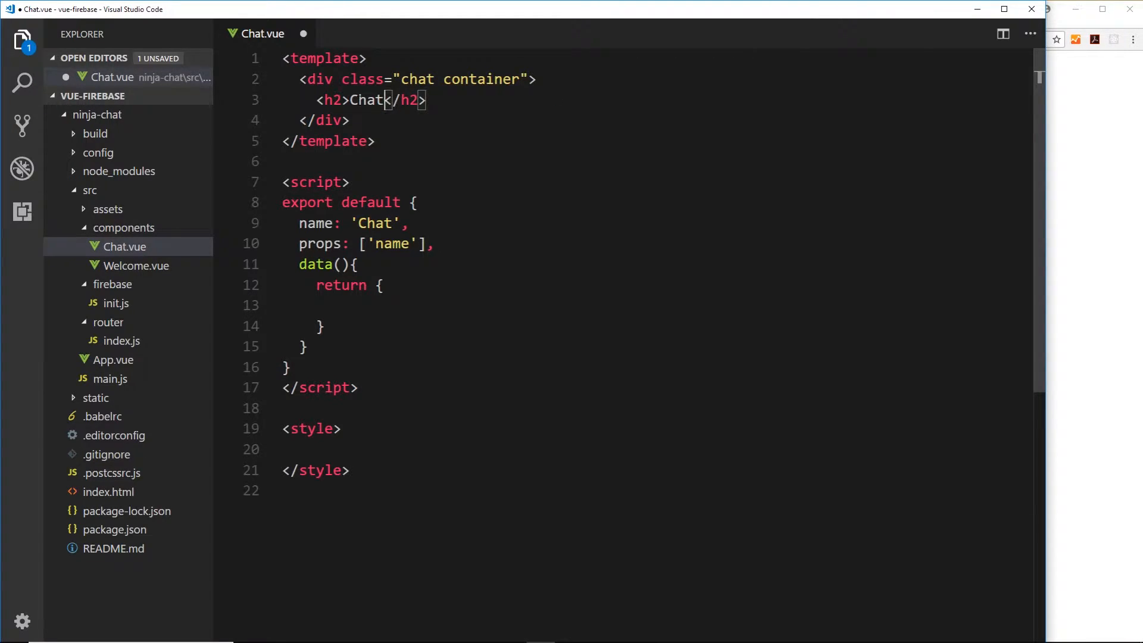
type("Ninja")
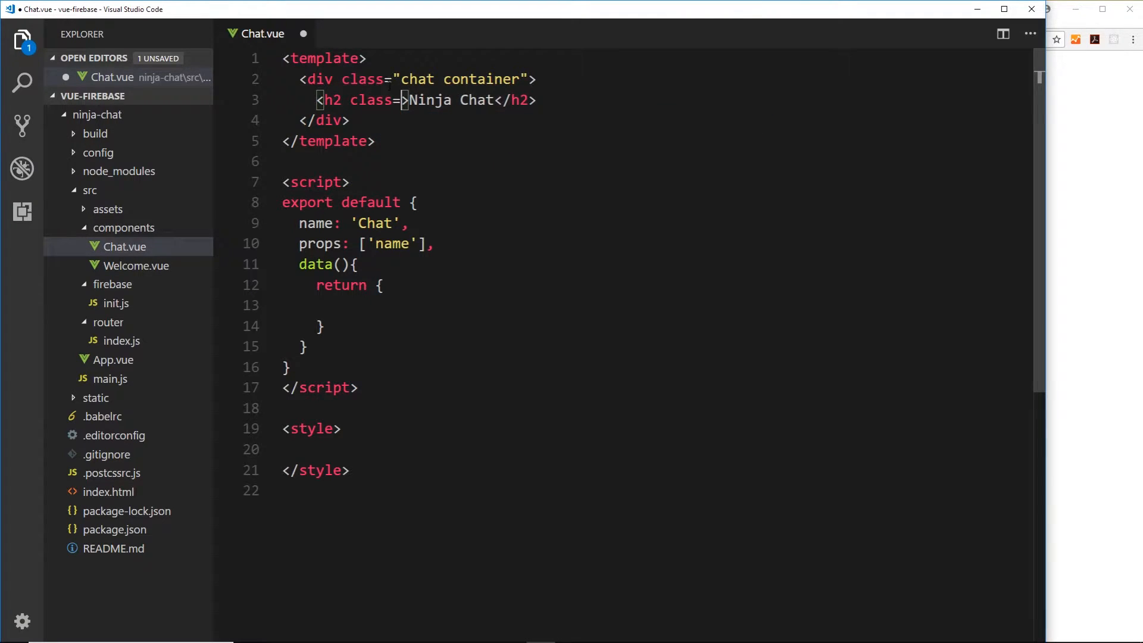
type("\"ce")
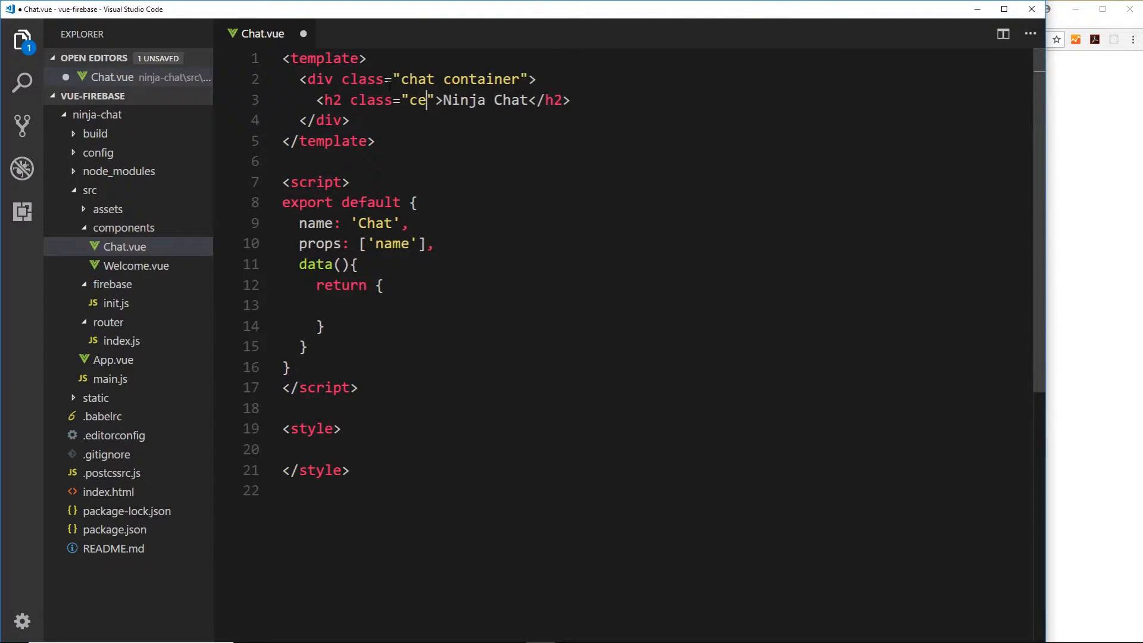
type("nter")
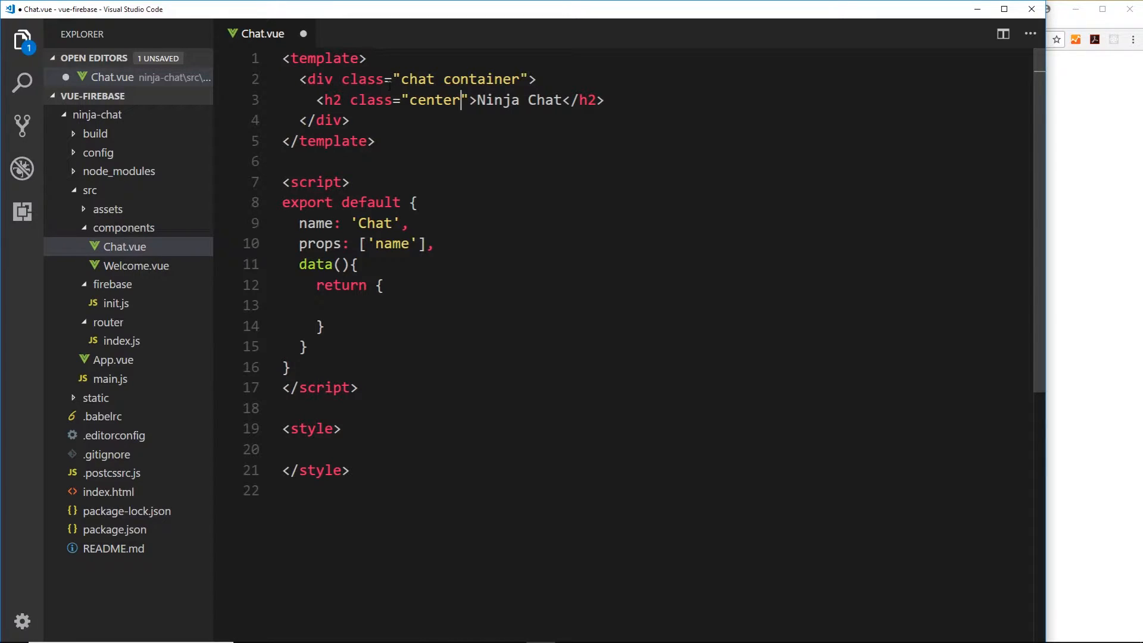
type("t")
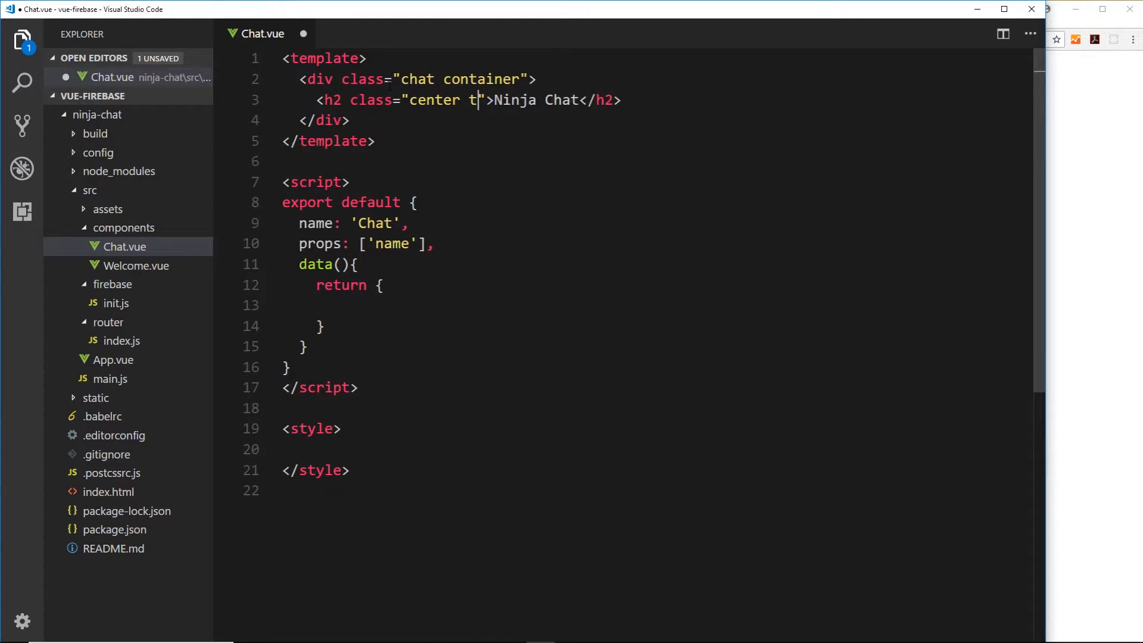
type("eal-text")
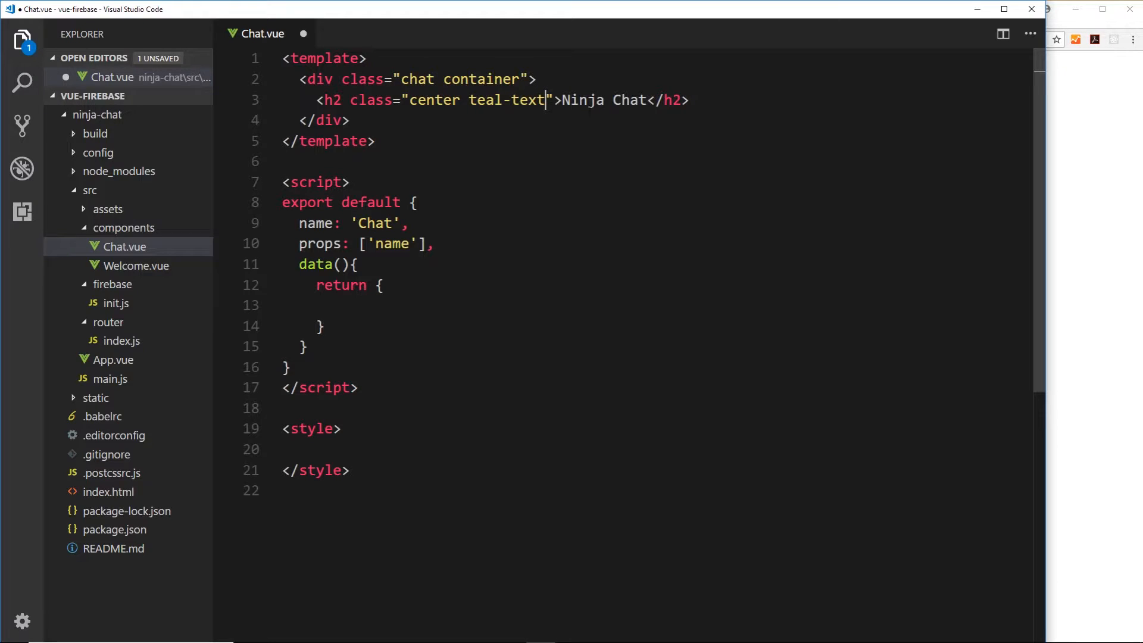
Nest div.card, div.card-content and ul.messages with an empty li under the heading
type("di")
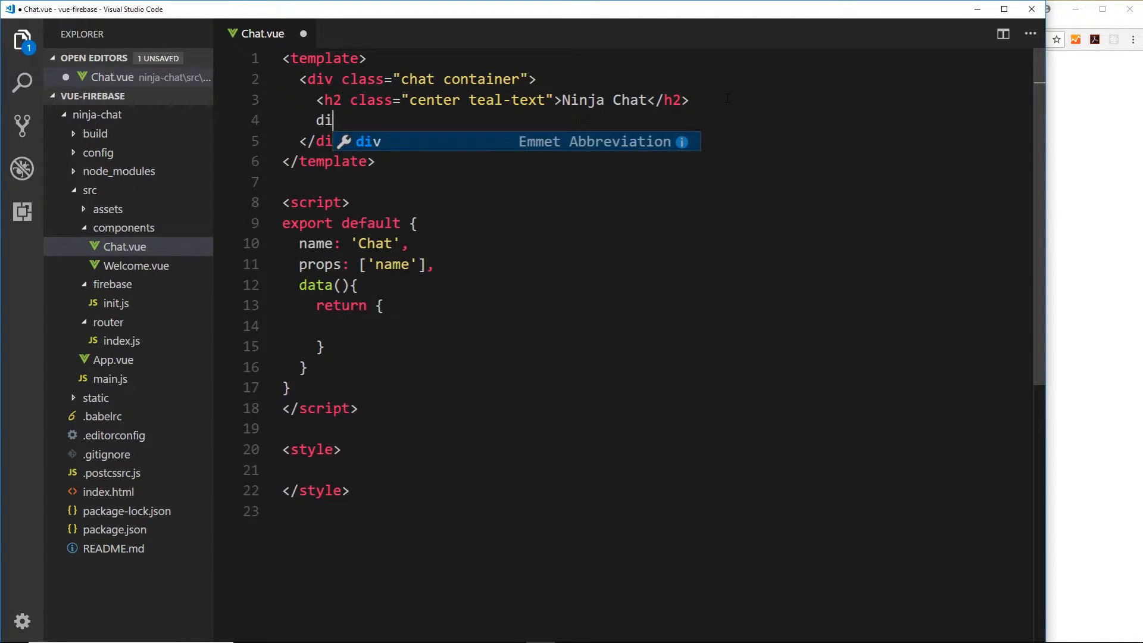
type("v.ca")
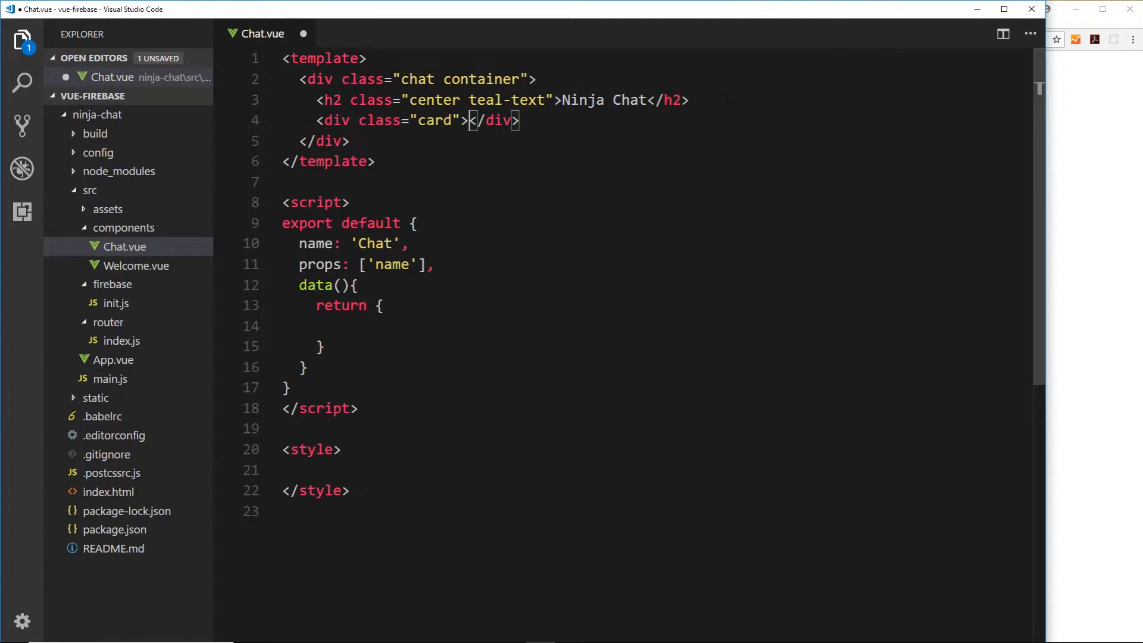
key("Enter")
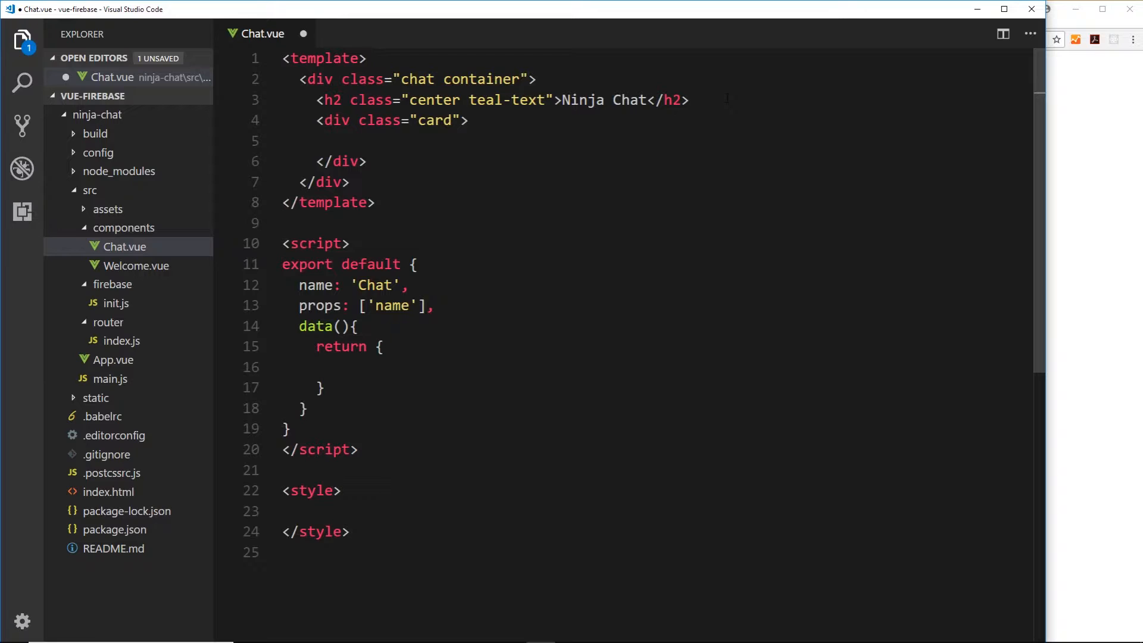
type("div.")
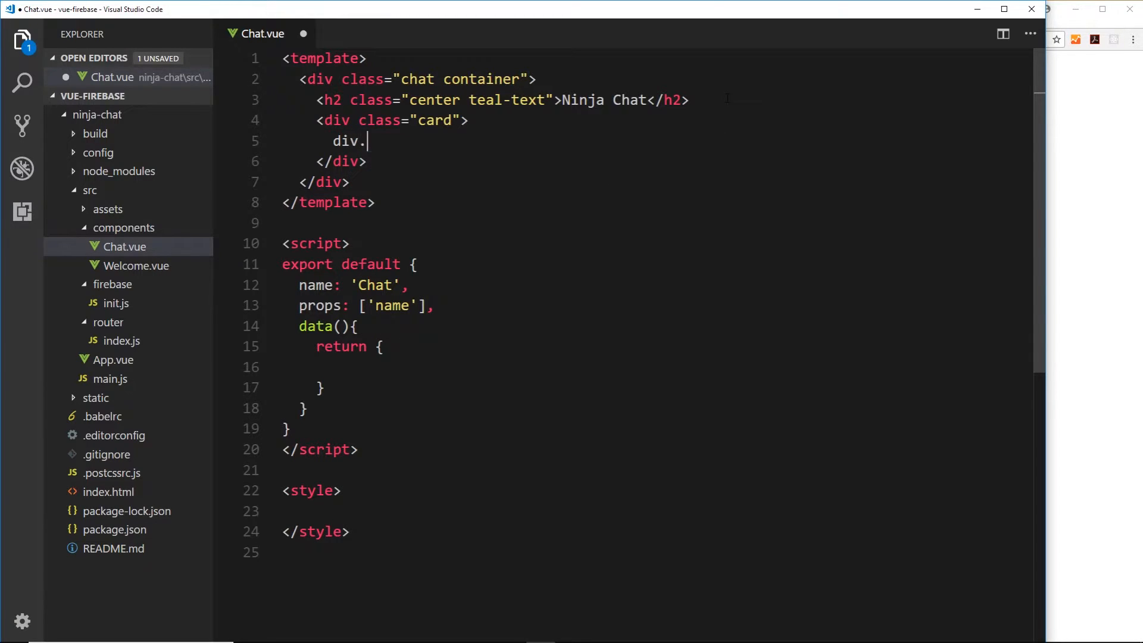
type("card-content\">")
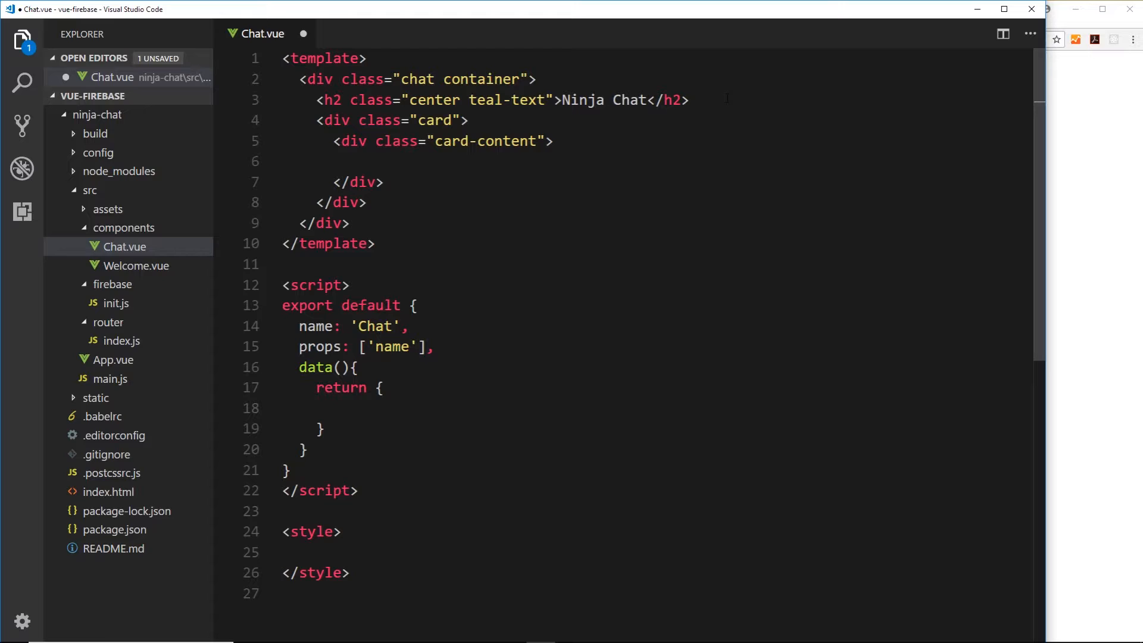
type("ul.m")
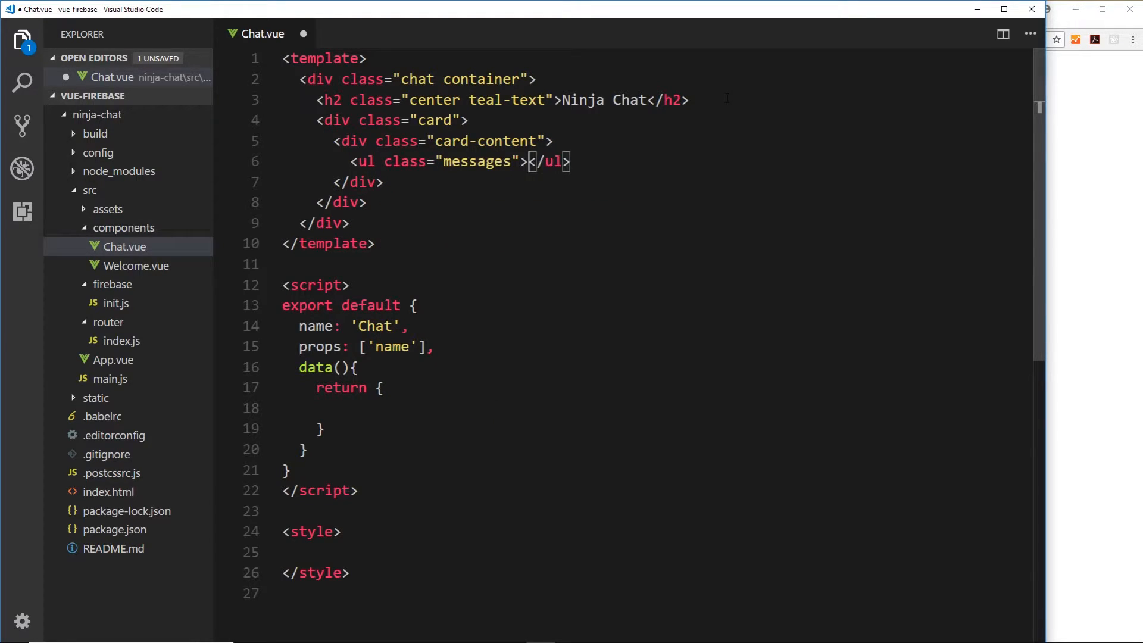
key("Enter")
type("<li></li>")
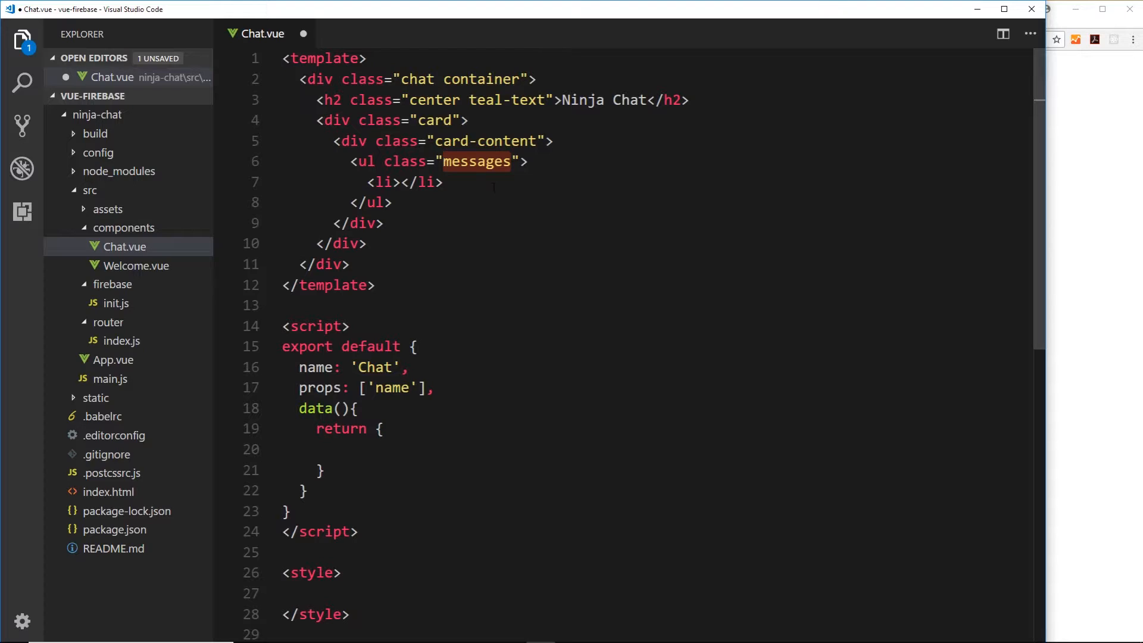
Add a span.teal-text reading 'Name' inside the list item
left_click(402, 182)
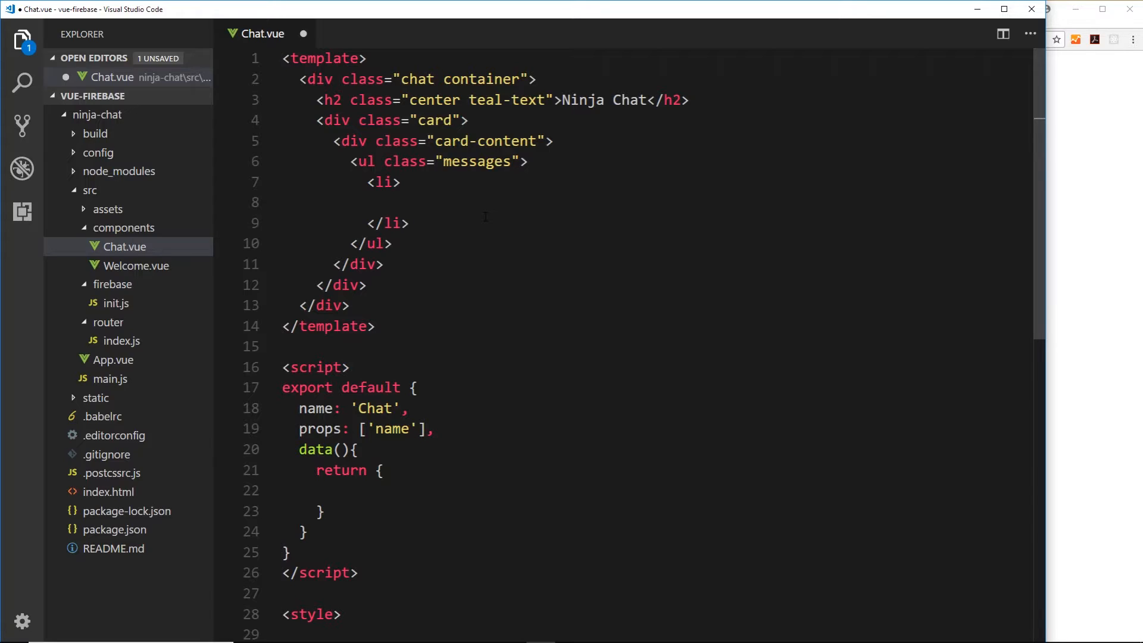
type("s")
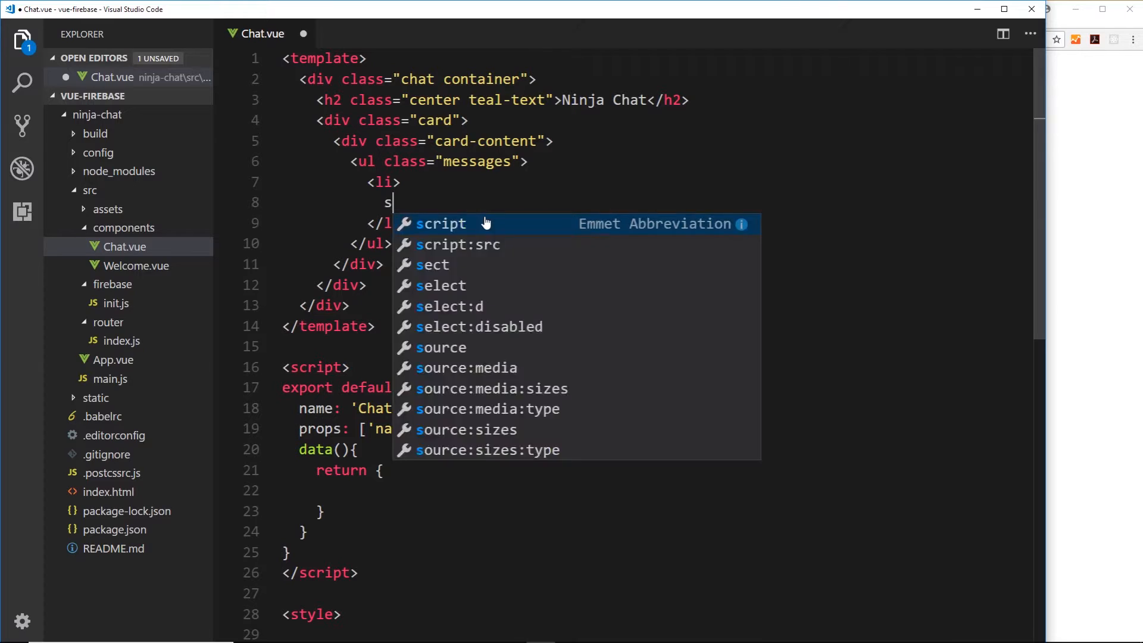
type("pan")
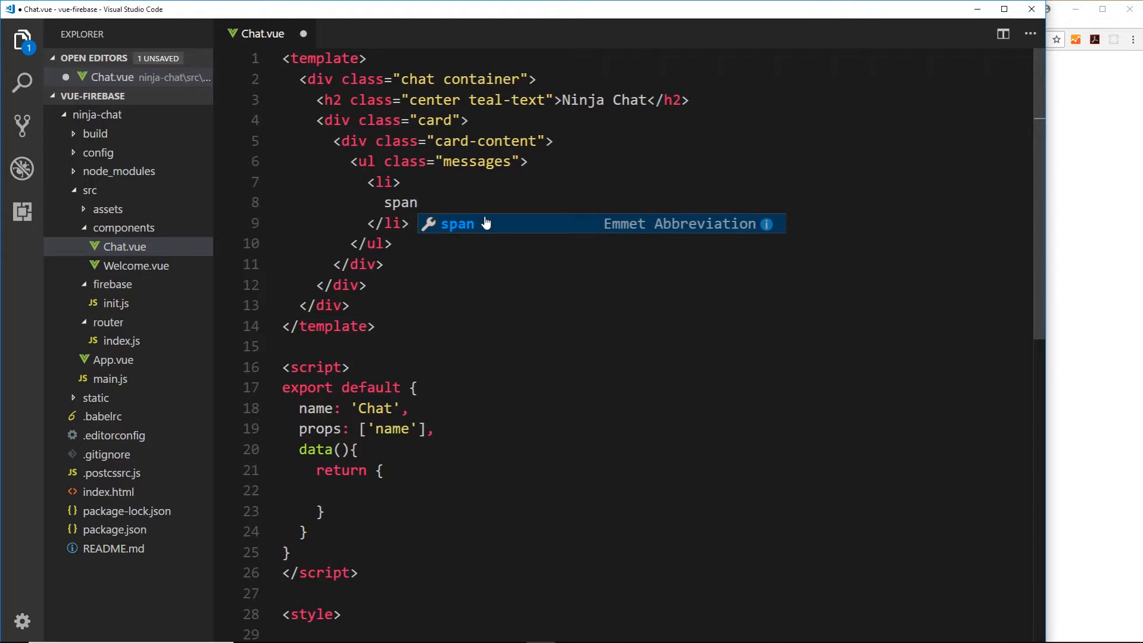
type(".tea")
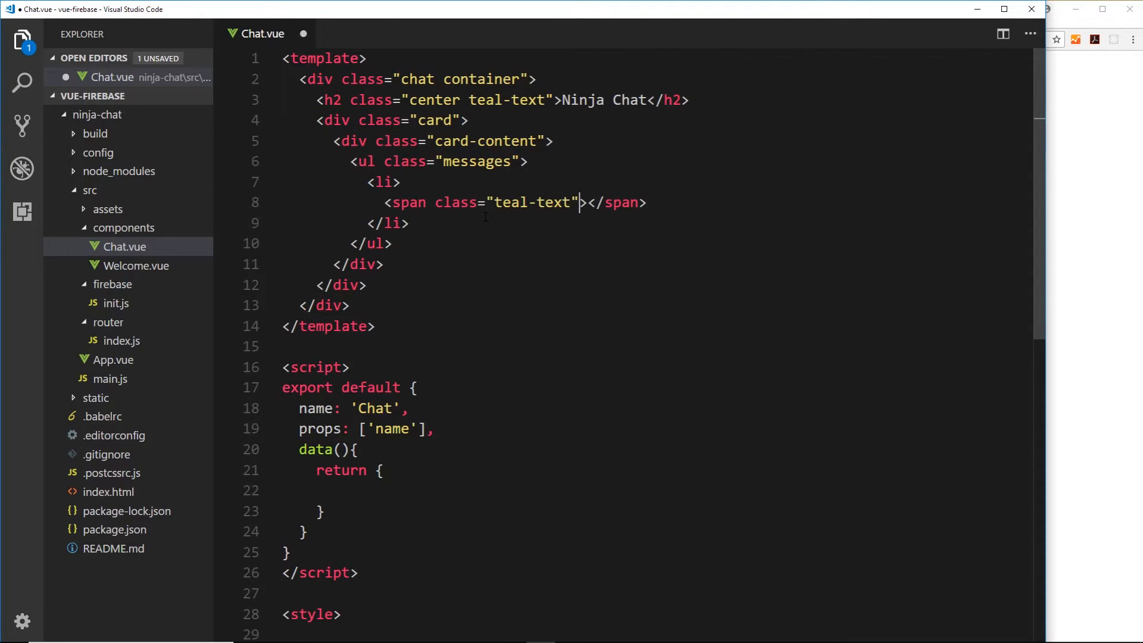
type("Name")
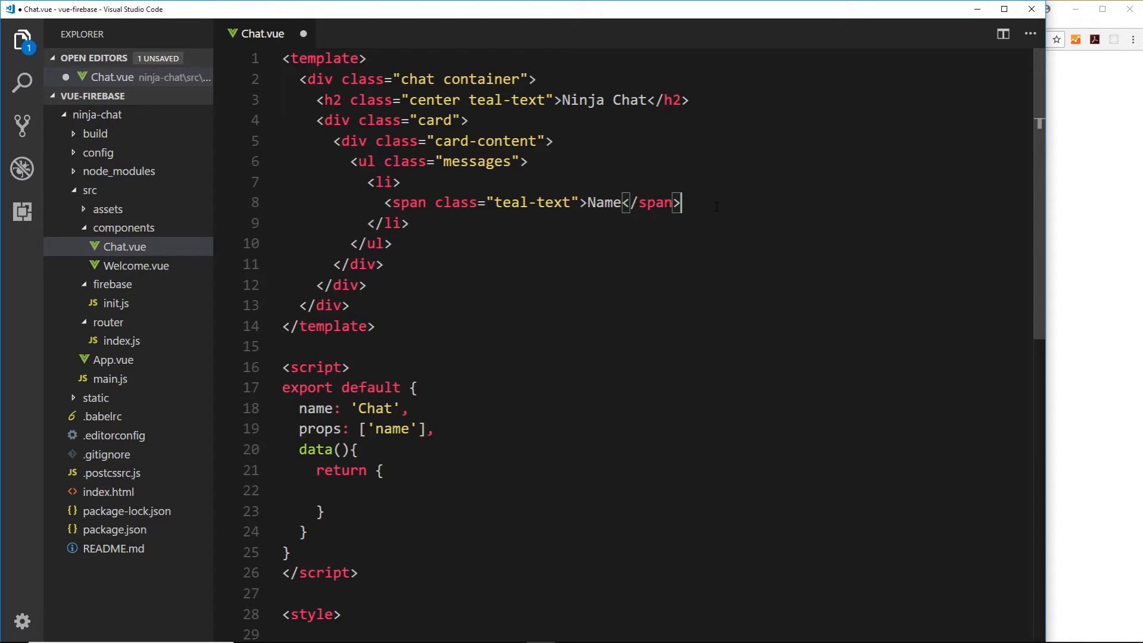
Add a span.grey-text.text-darken-3 reading 'message'
type("span")
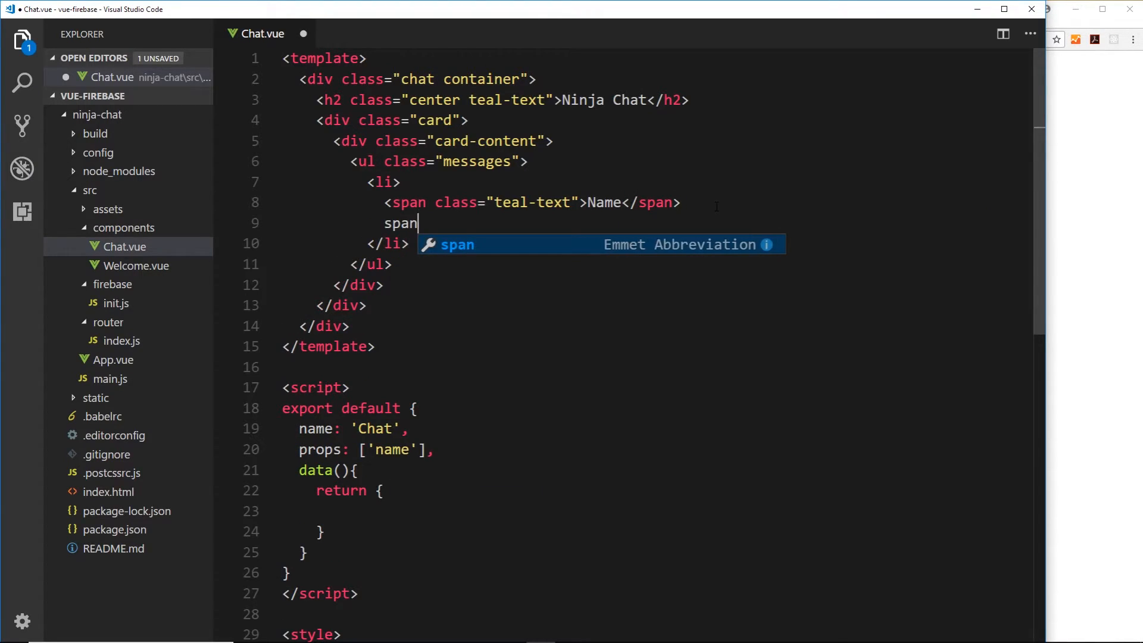
type(".gre")
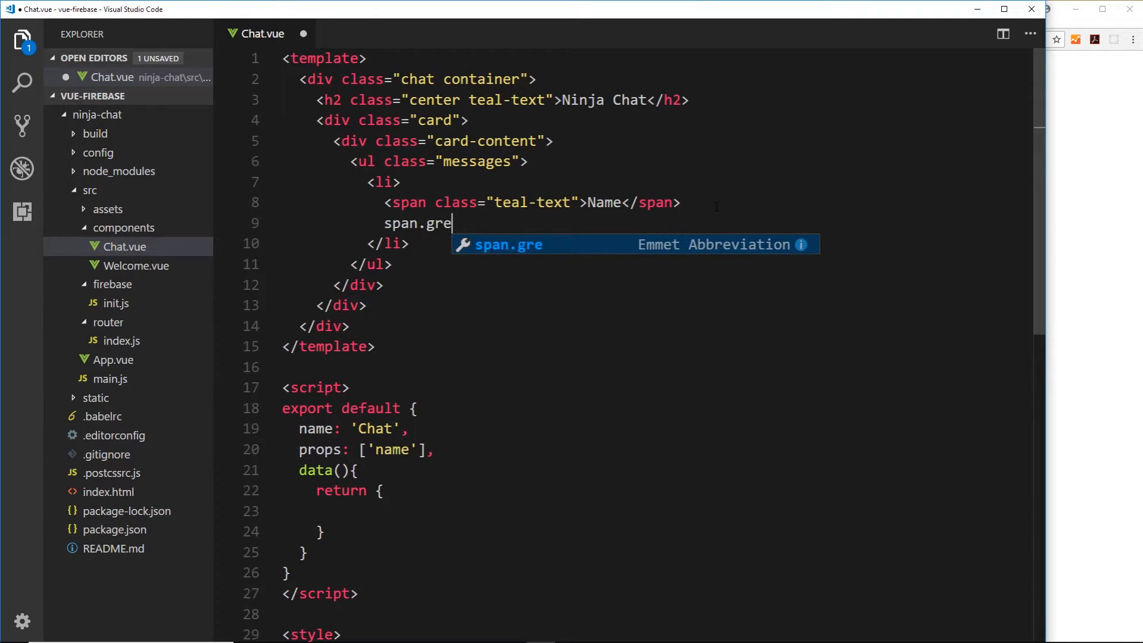
type("y-text \"></span>")
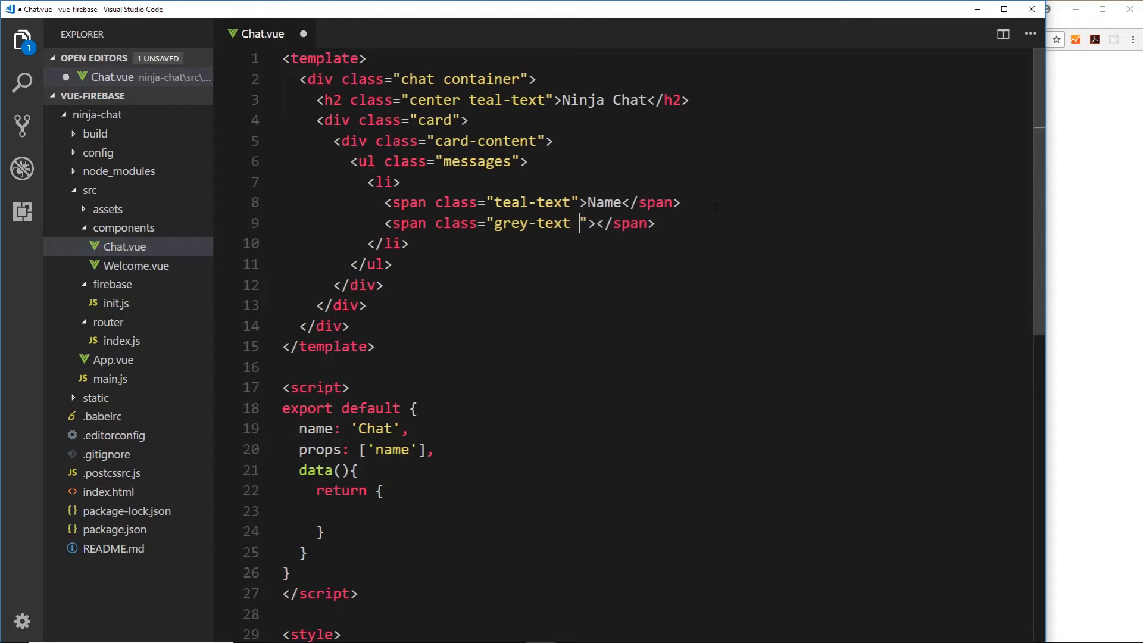
type("text-d")
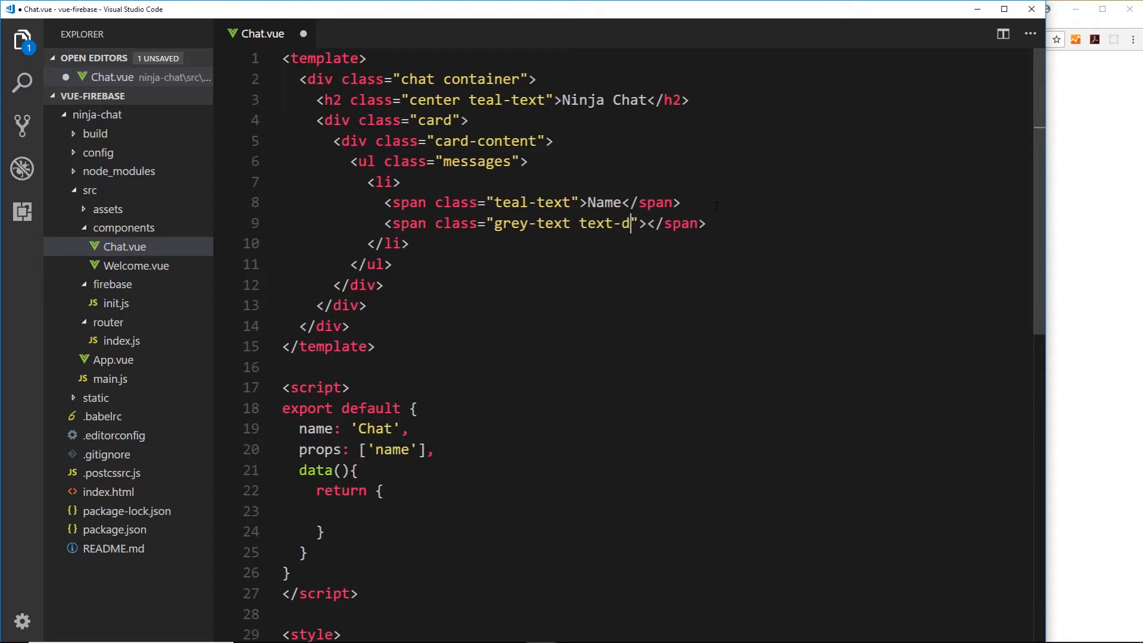
type("arken-3")
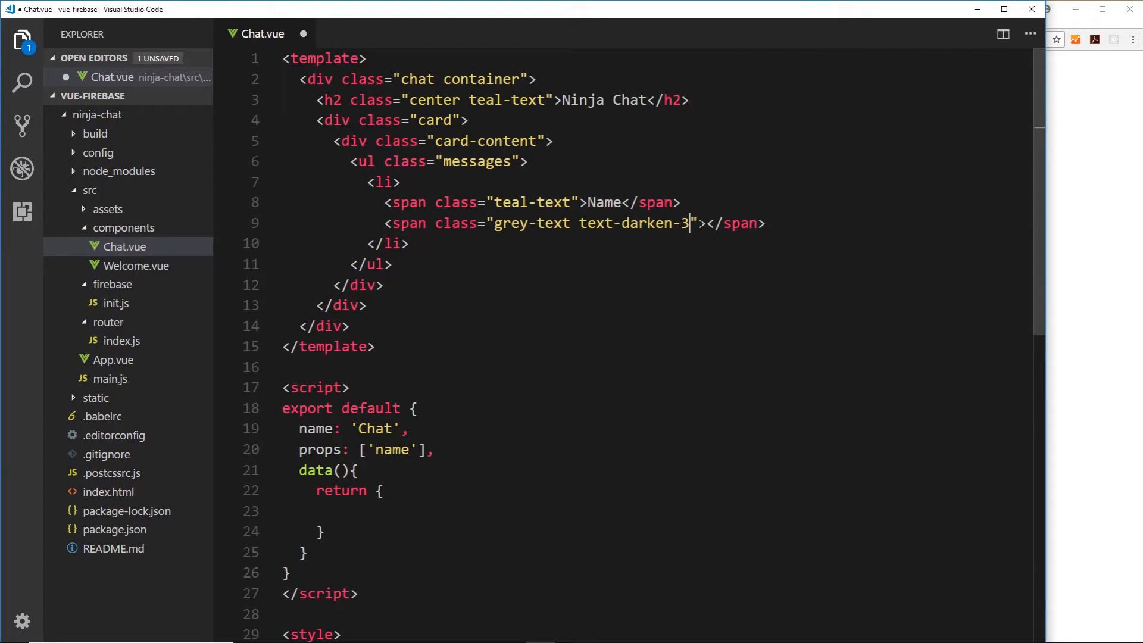
type("me")
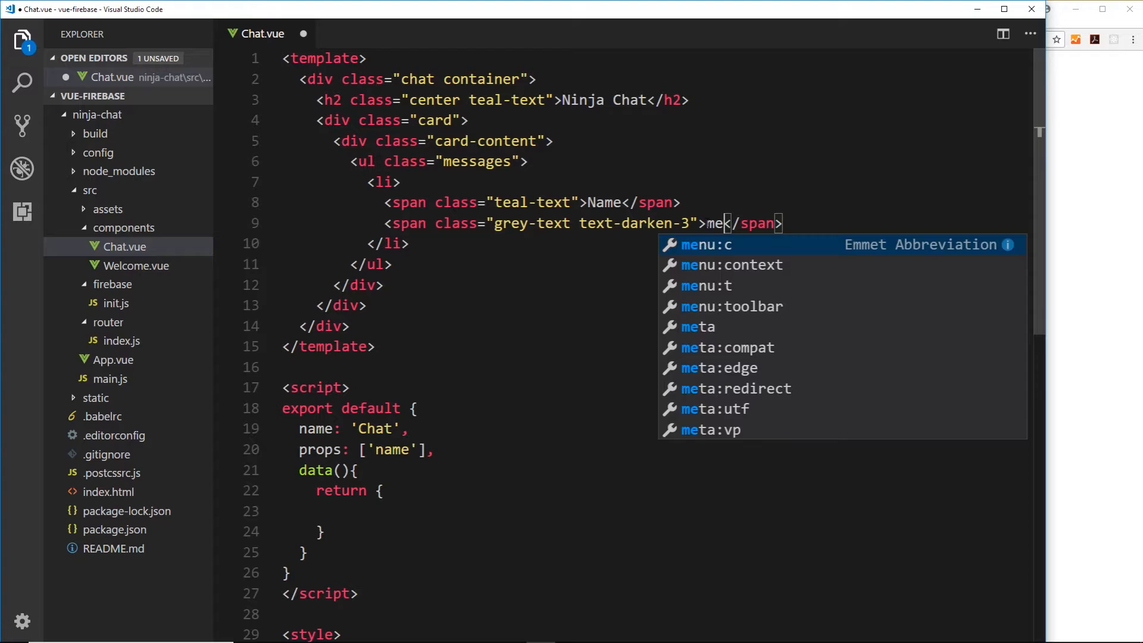
type("ssage")
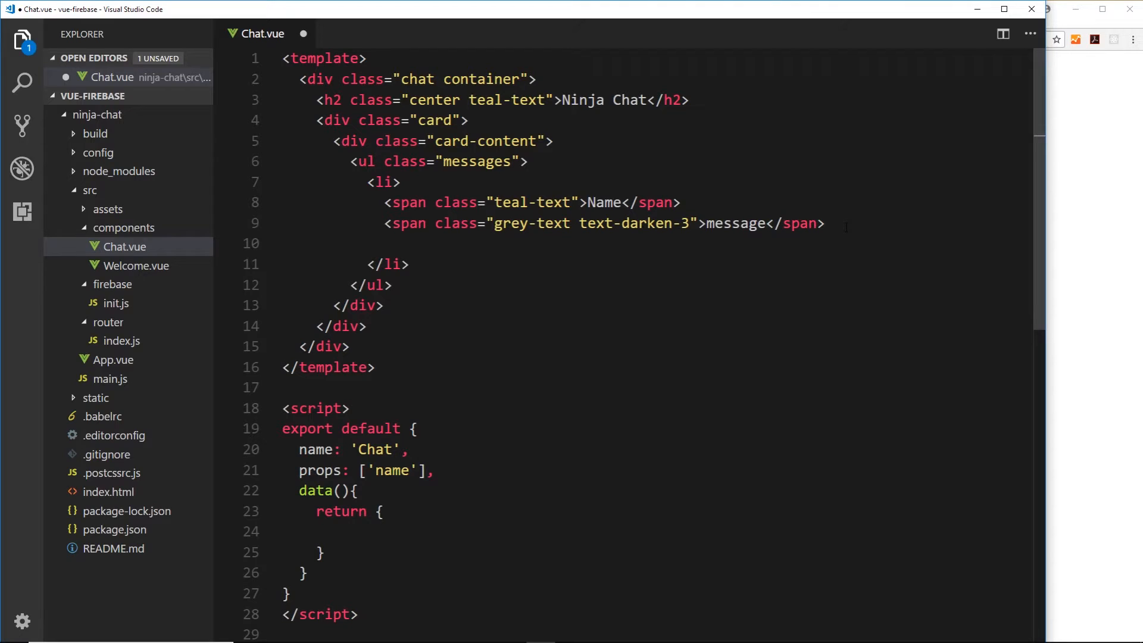
Add a span.grey-text.time reading 'time'
type("span")
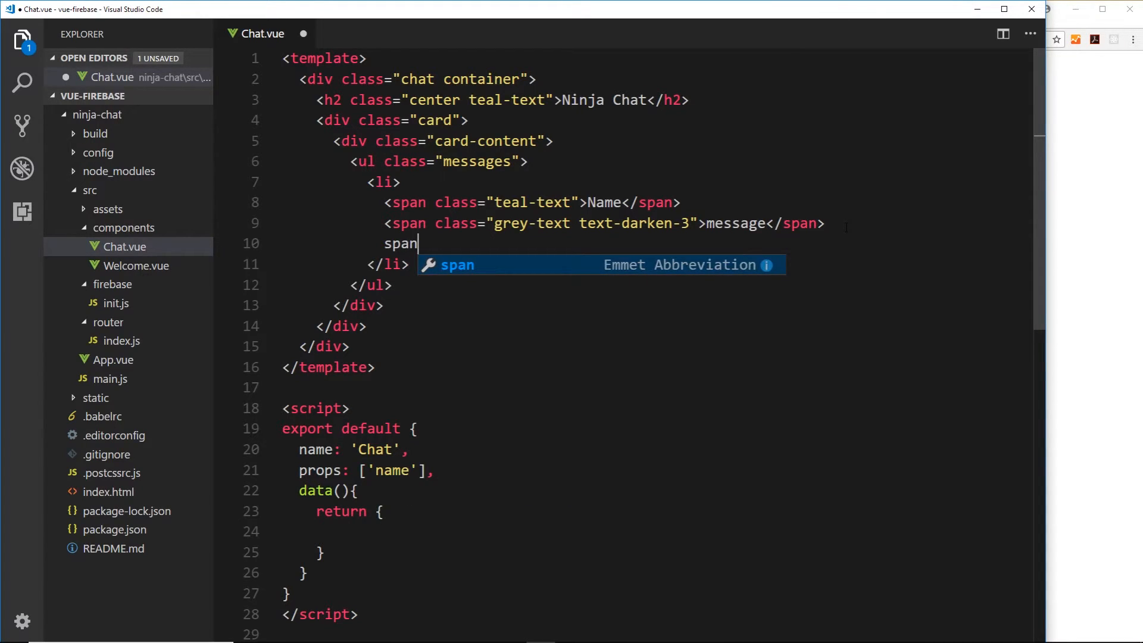
type(".grey-te")
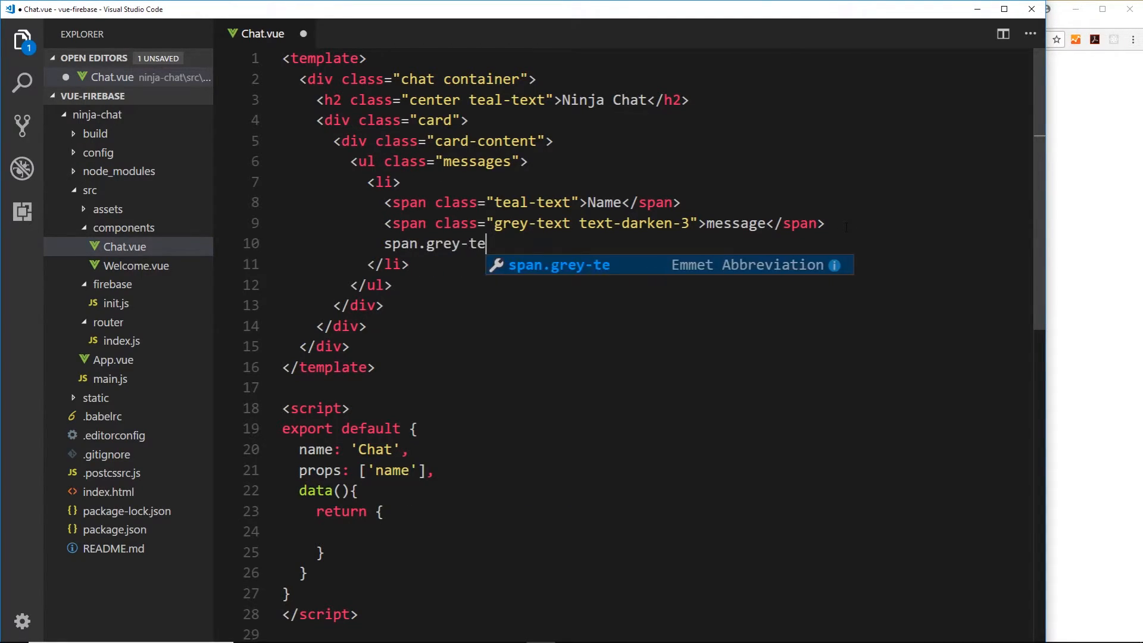
type("xt")
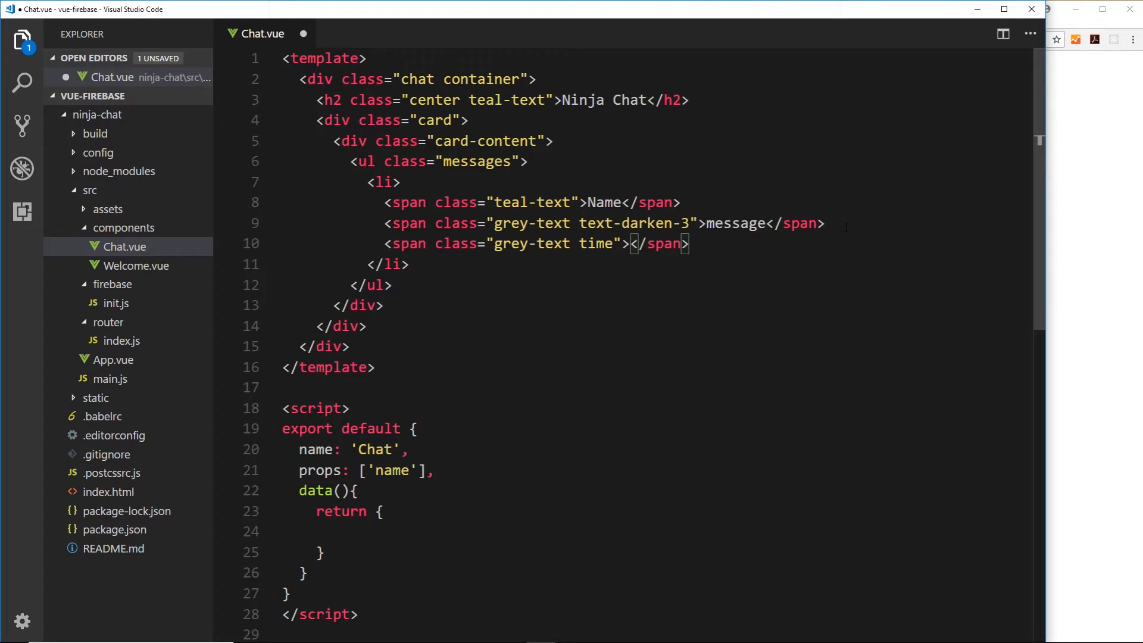
type("time")
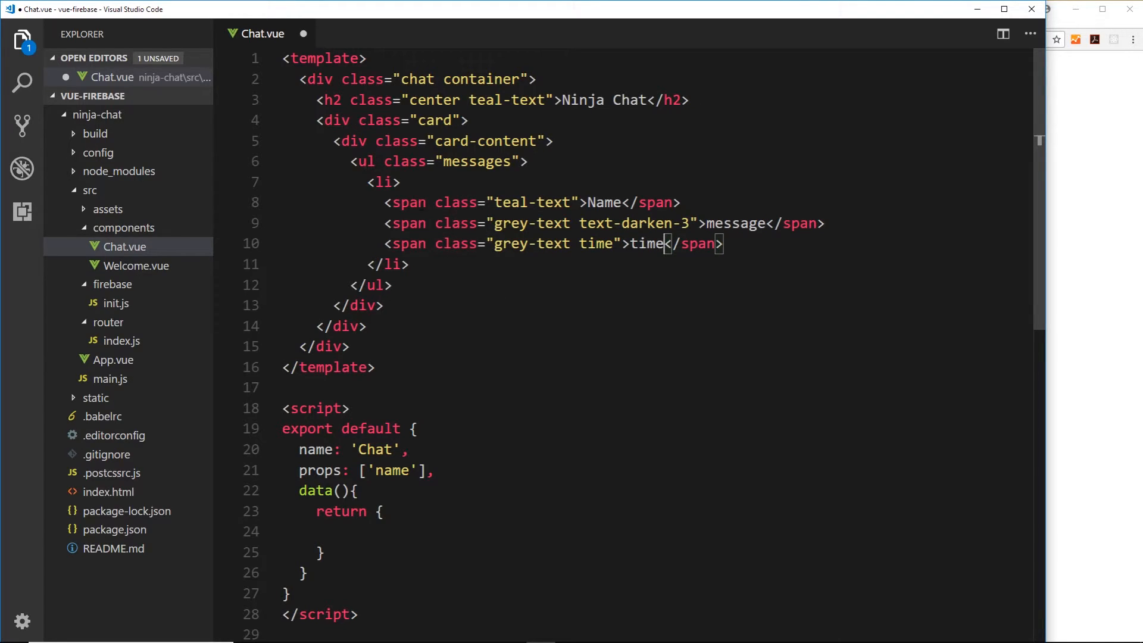
mouse_move(382, 182)
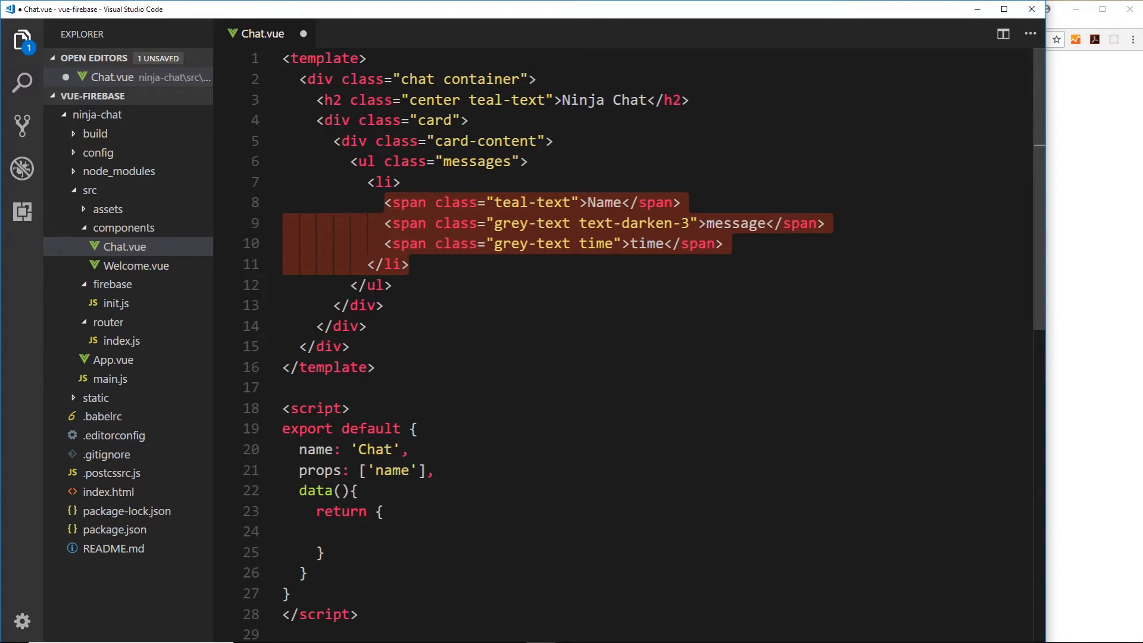
Add div.card-action holding <input type="text"> after card-content and save Chat.vue
left_click(357, 306)
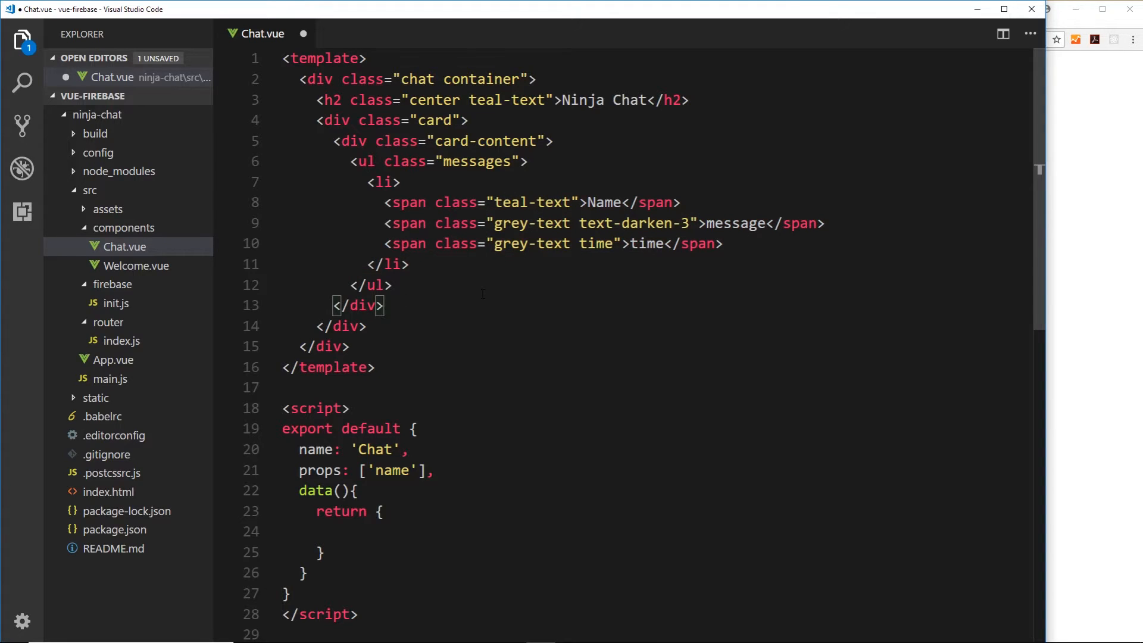
key("Enter")
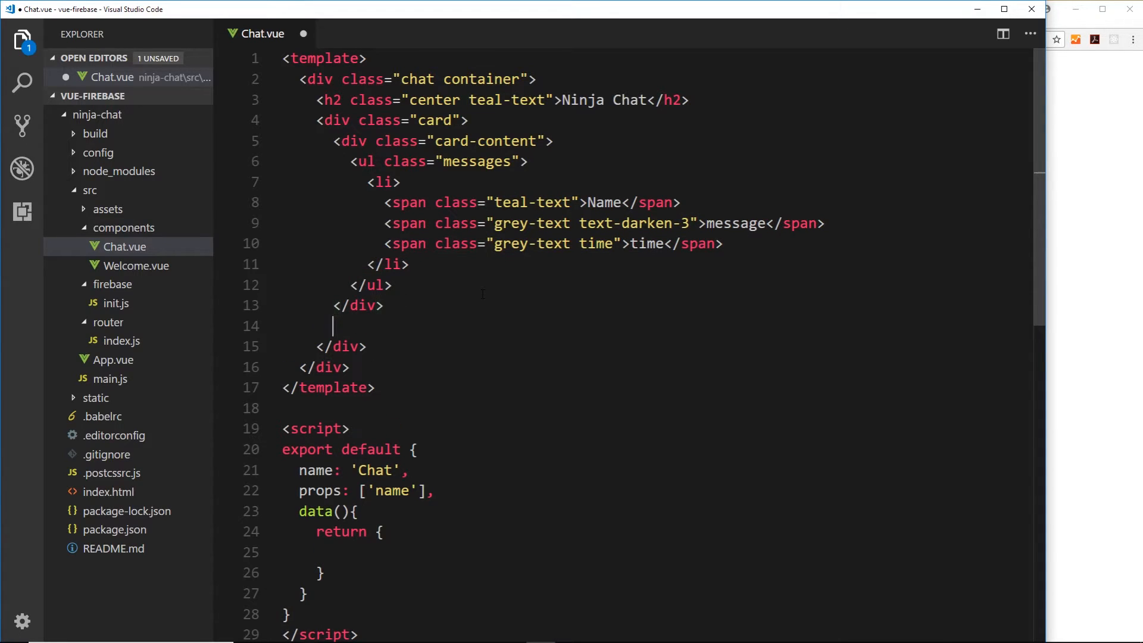
type("div")
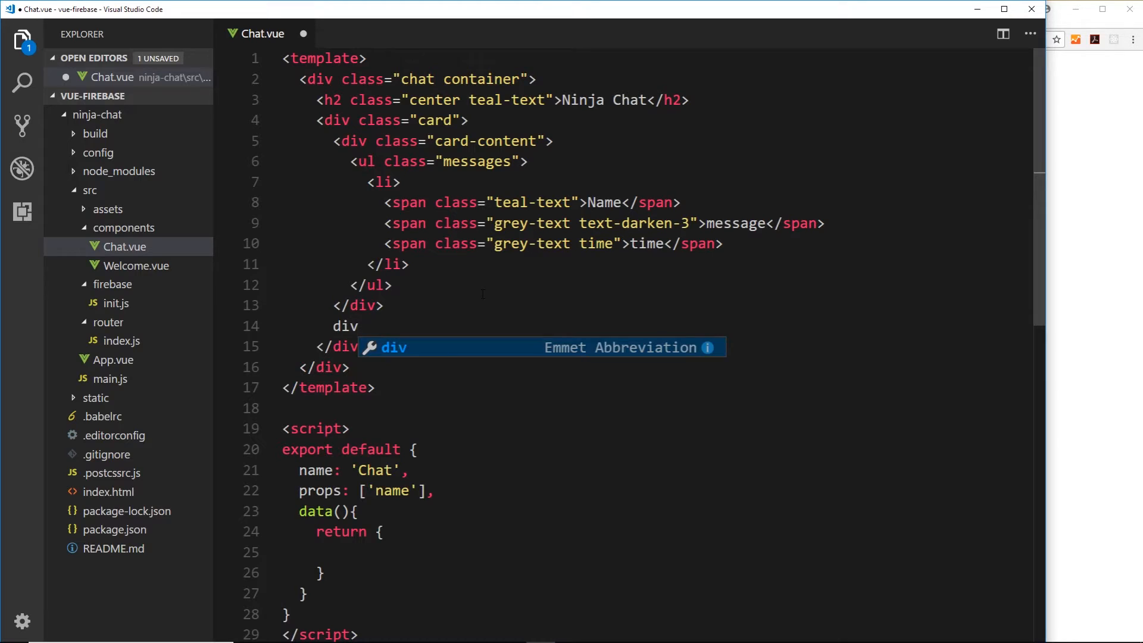
type(".card-action\"></div>")
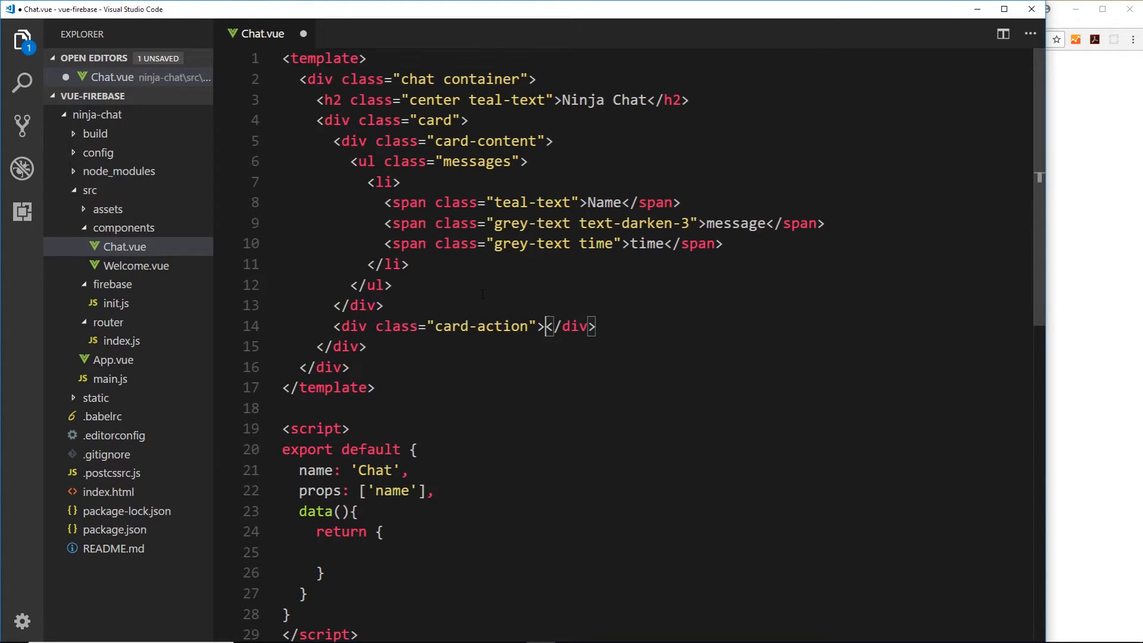
key("enter")
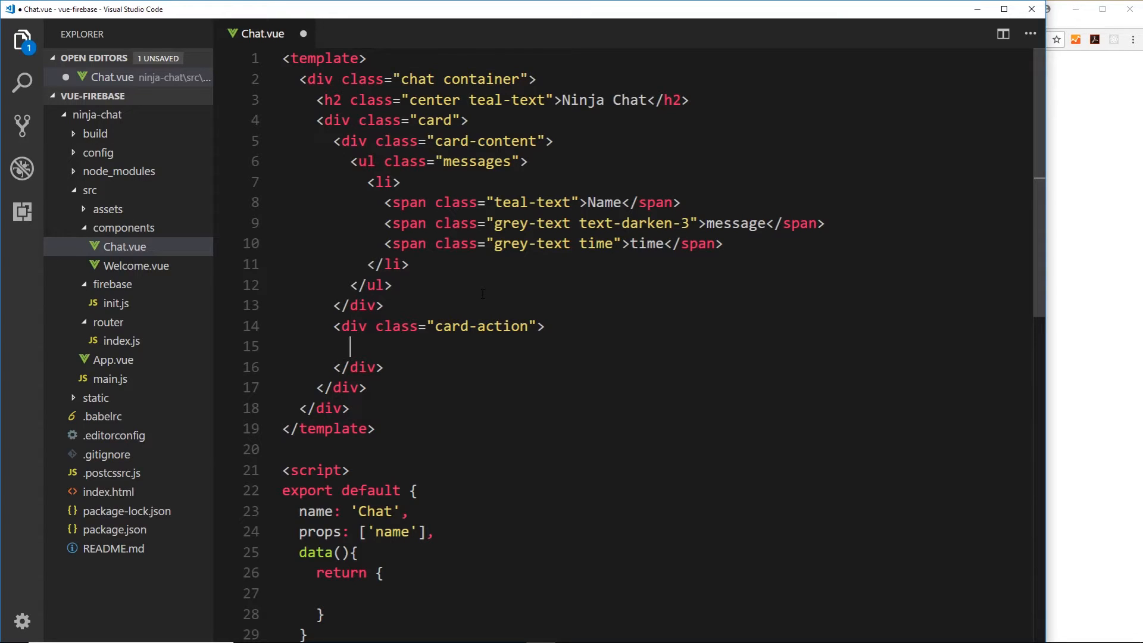
type("input type=\"text\">")
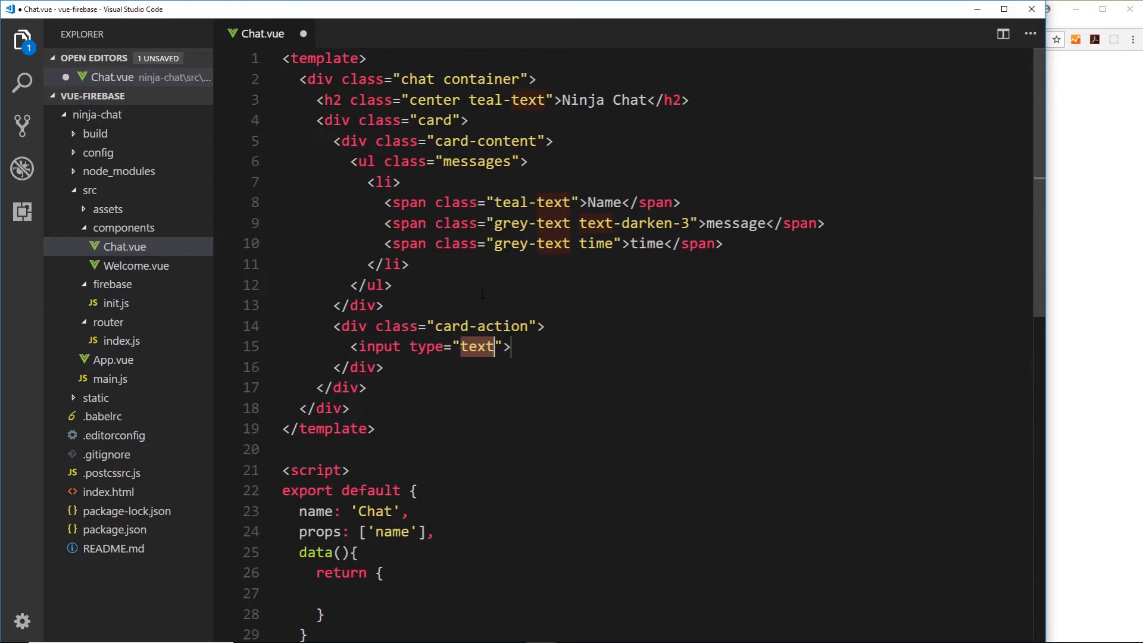
key("ctrl+s")
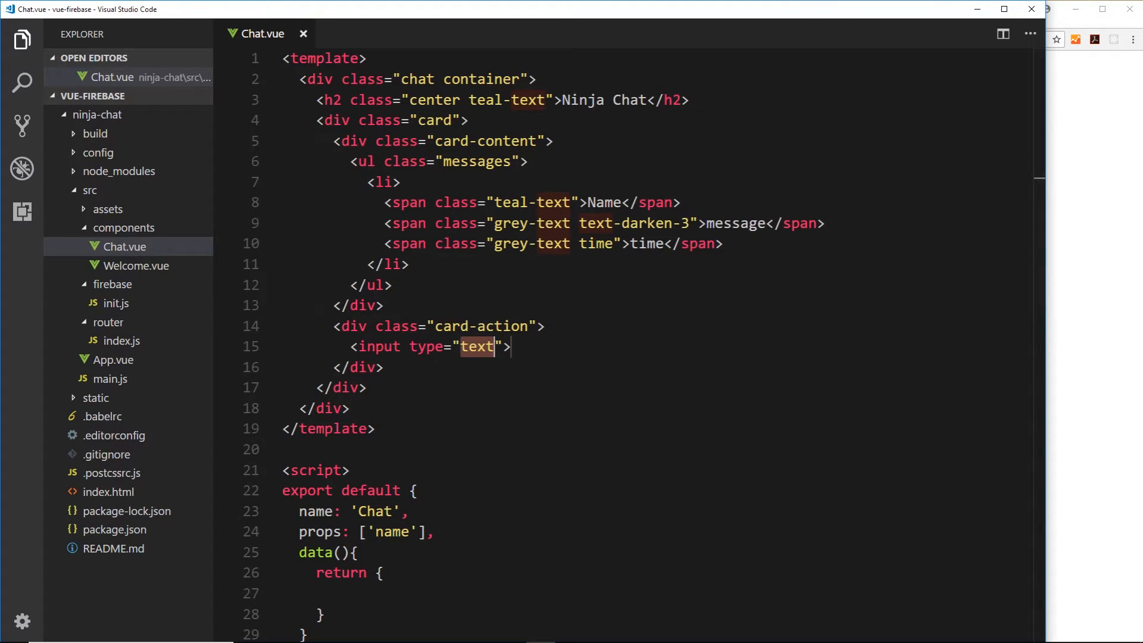
mouse_move(1106, 316)
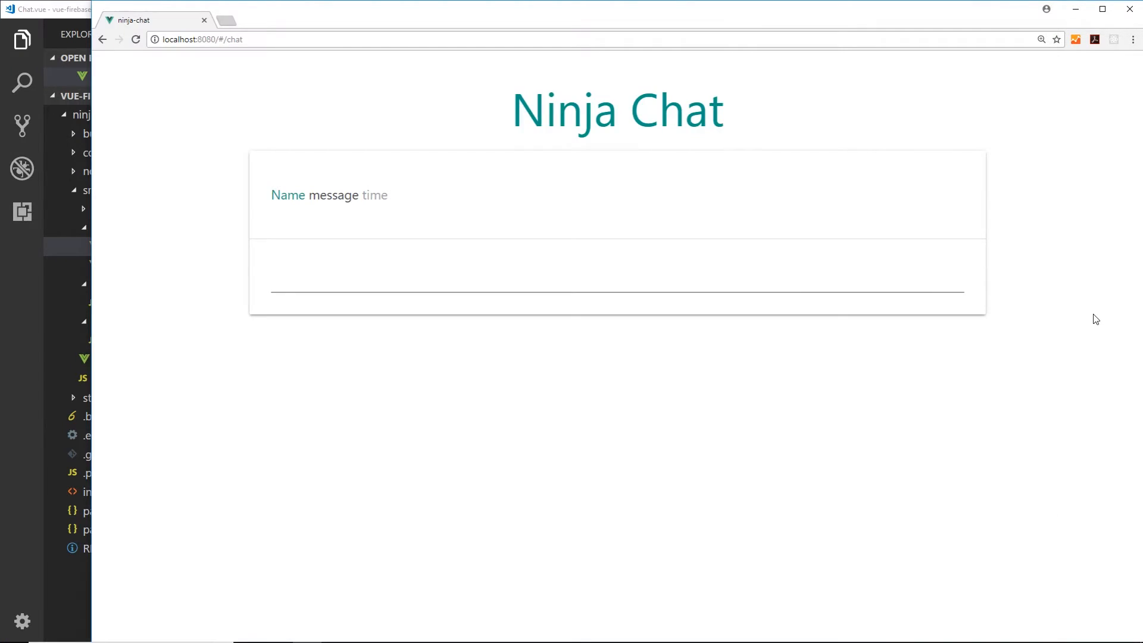
mouse_move(753, 324)
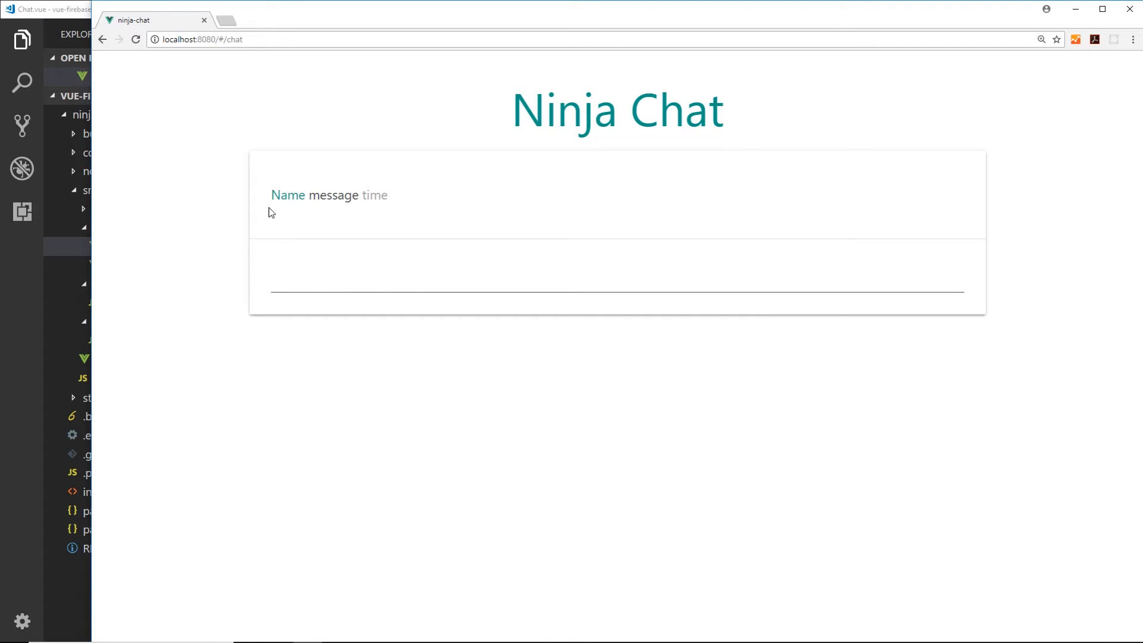
mouse_move(360, 194)
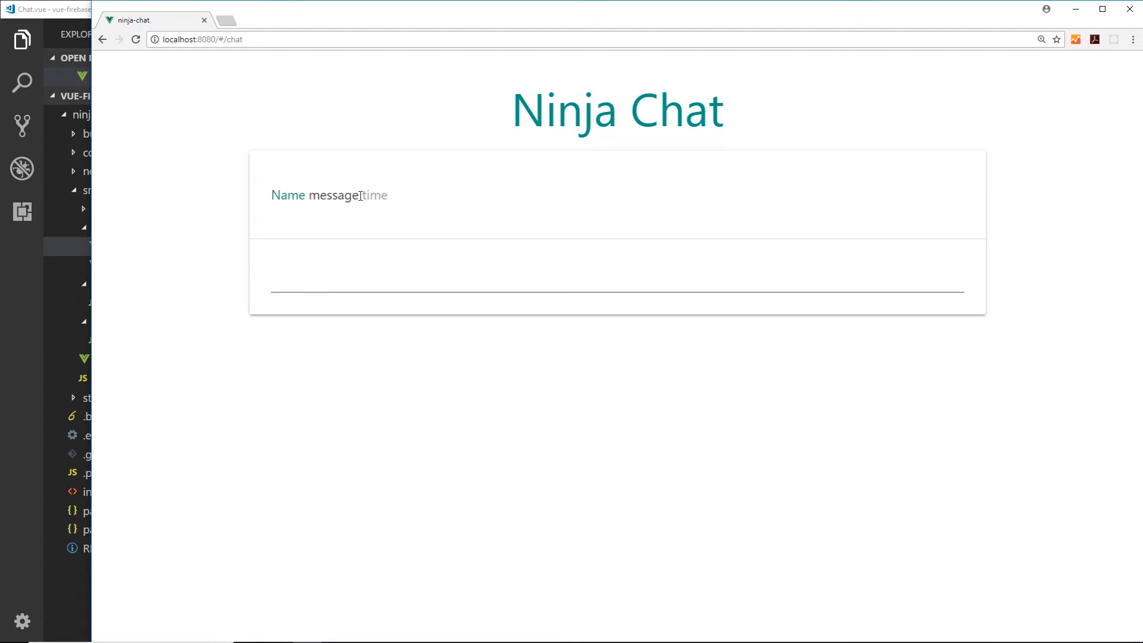
mouse_move(291, 191)
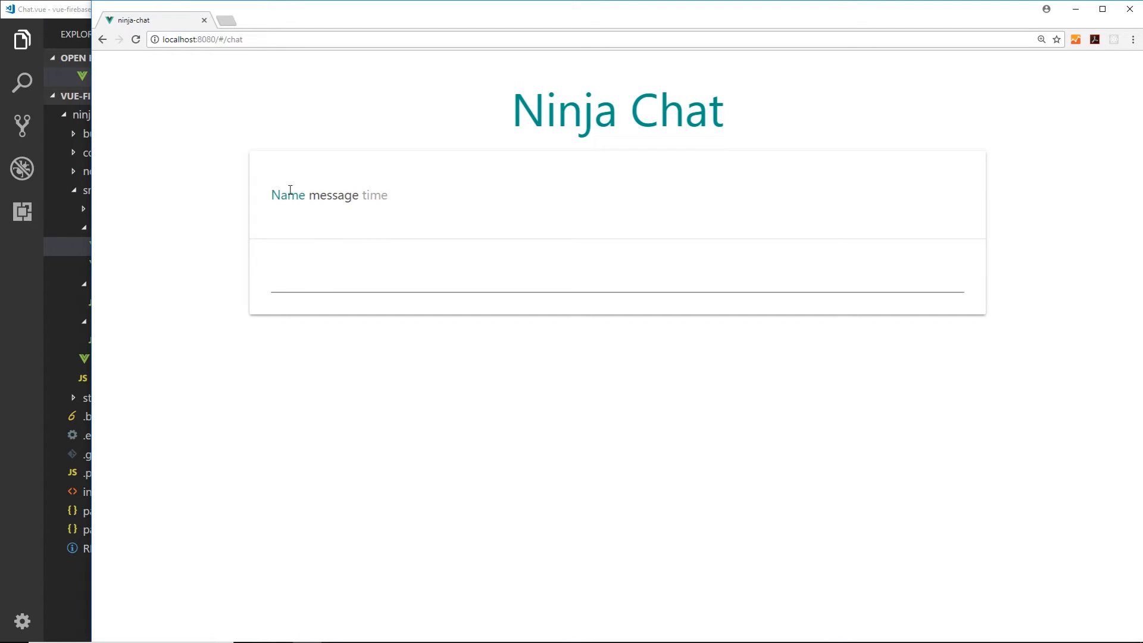
mouse_move(369, 202)
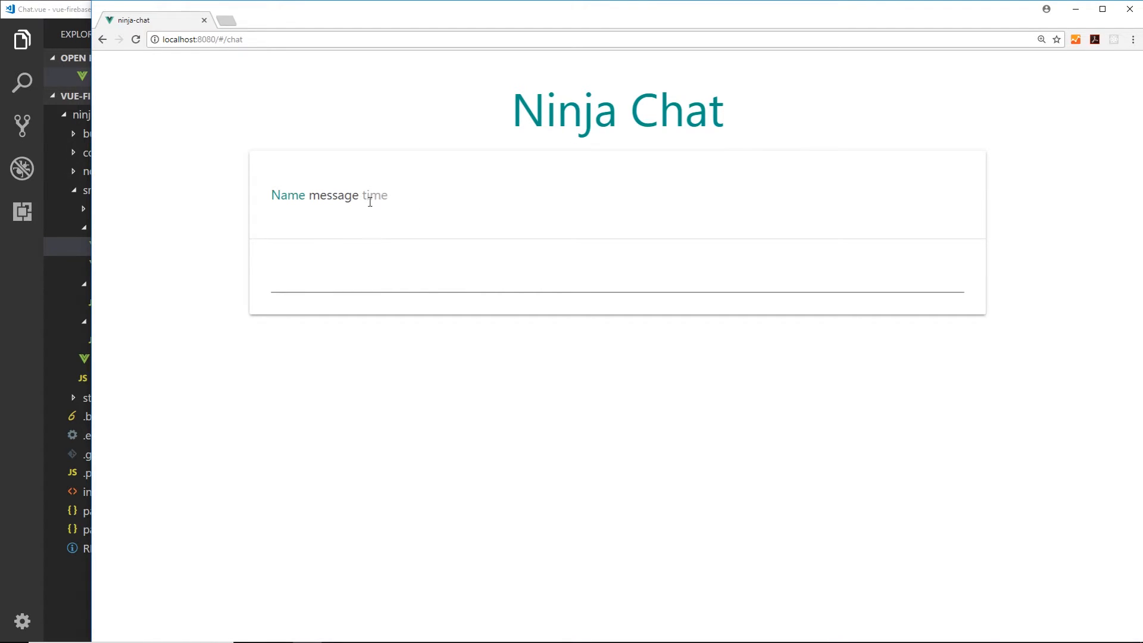
mouse_move(322, 222)
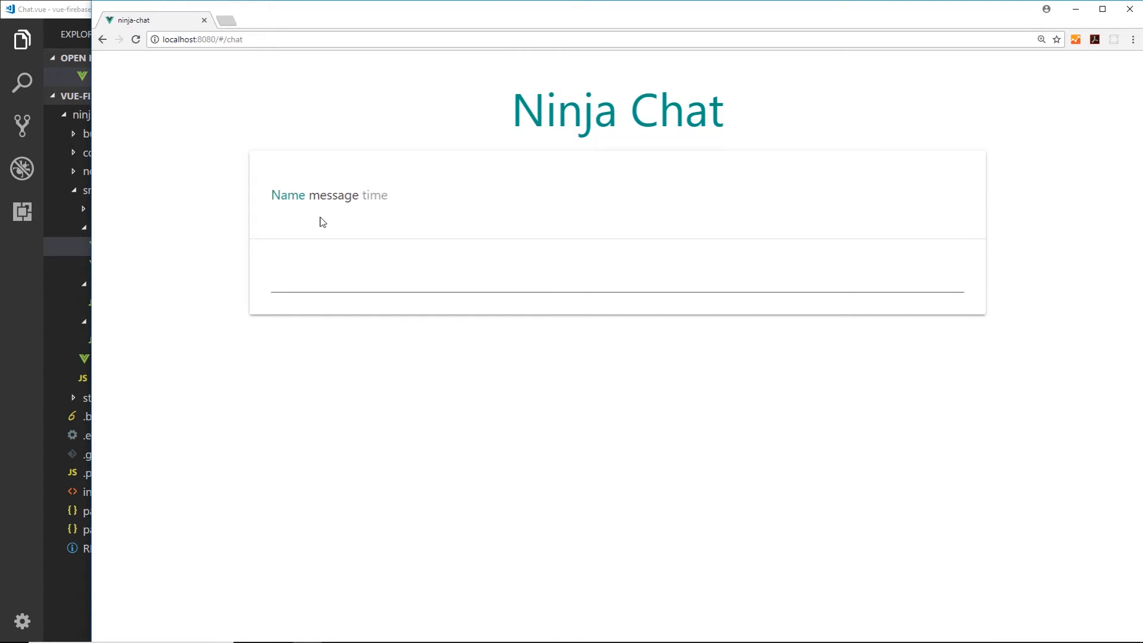
mouse_move(396, 217)
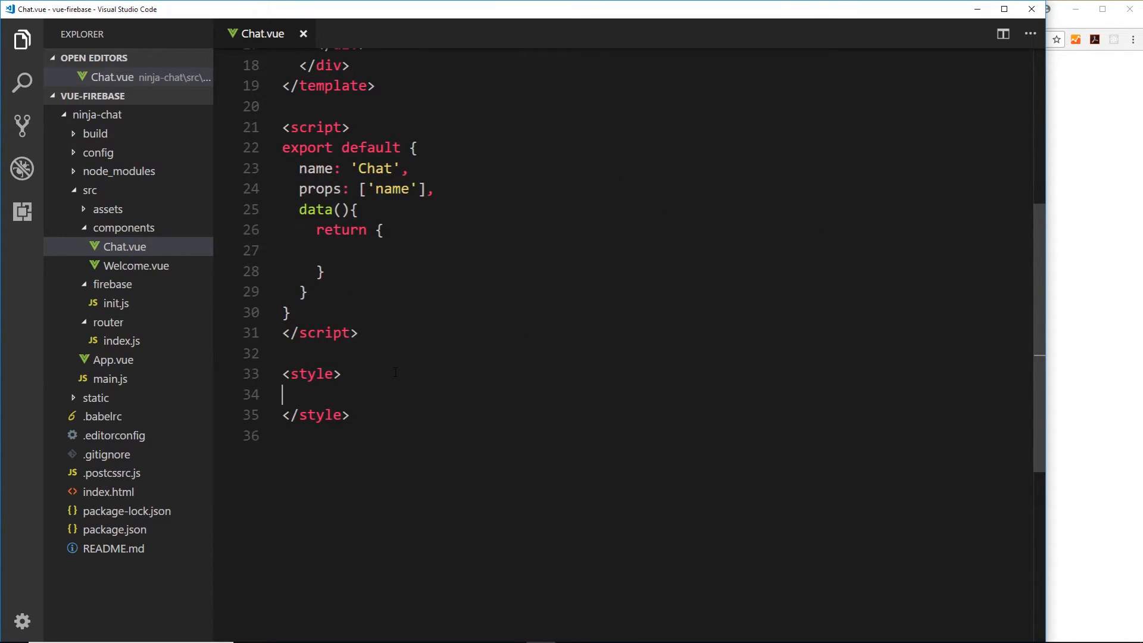
Write .chat h2 { font-size: 2.6em; margin-bottom: 40px; } and start the next .chat selector
type(".cha")
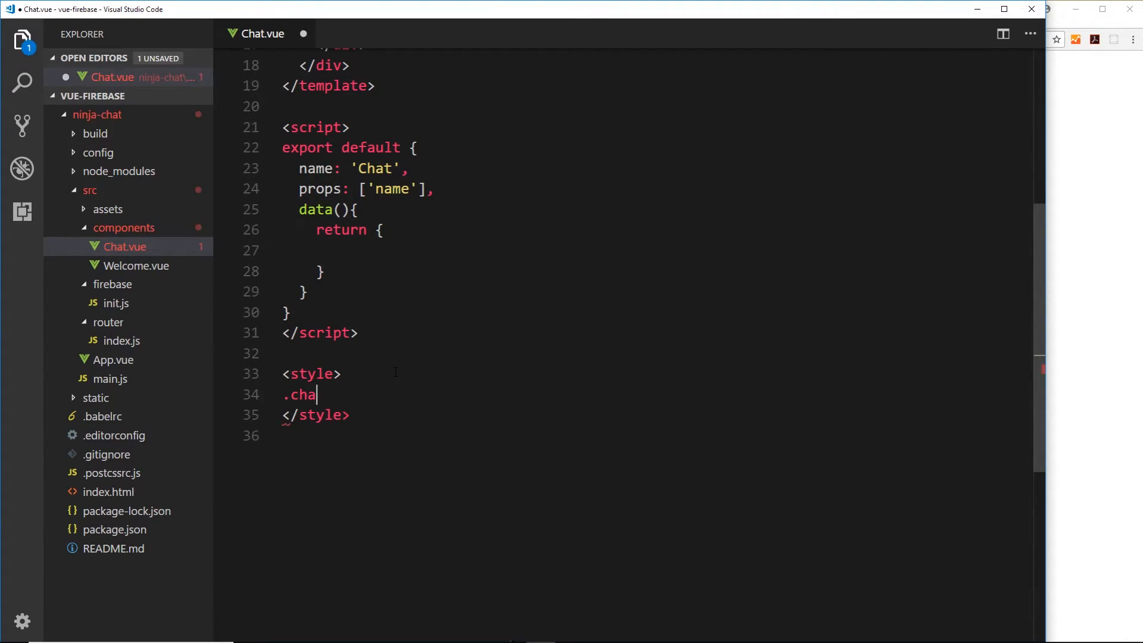
scroll("up", 3)
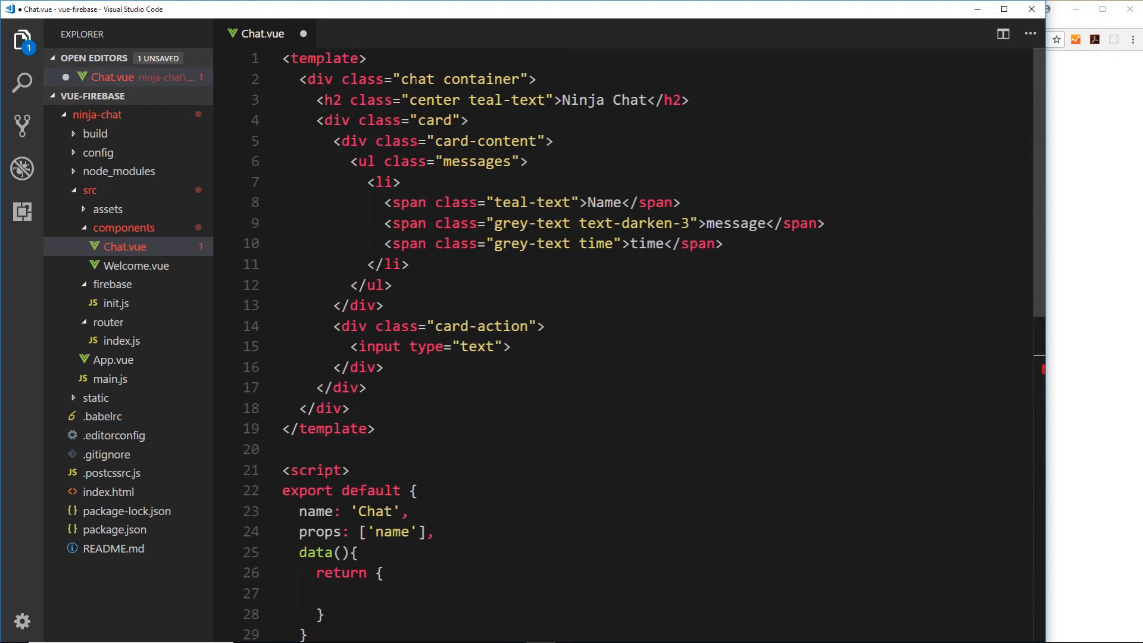
scroll("down", 3)
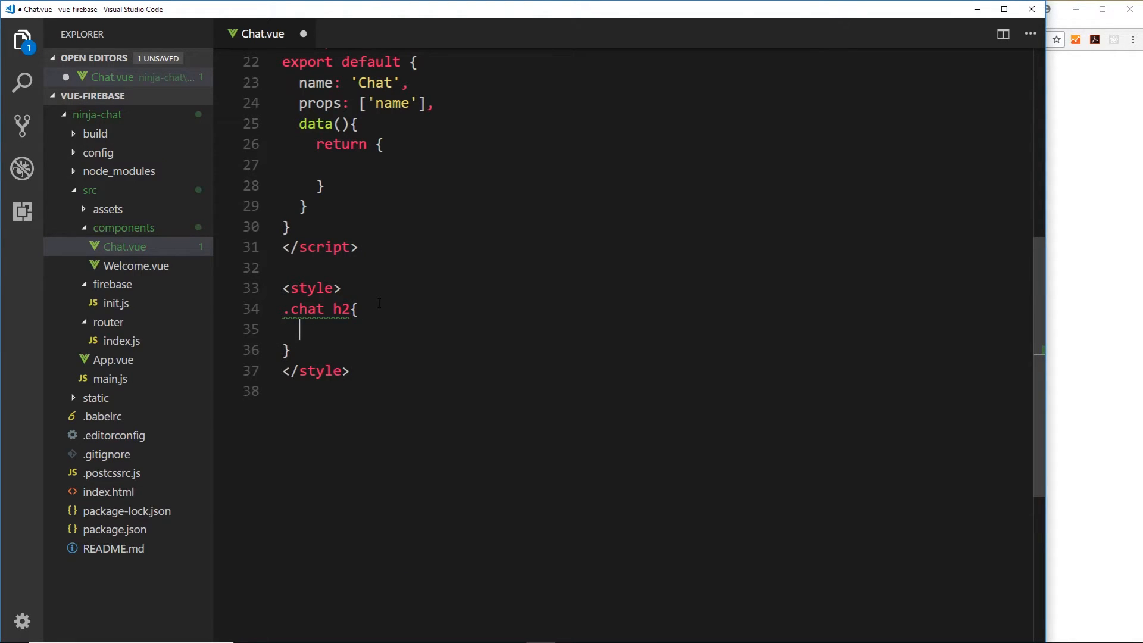
type("font-size")
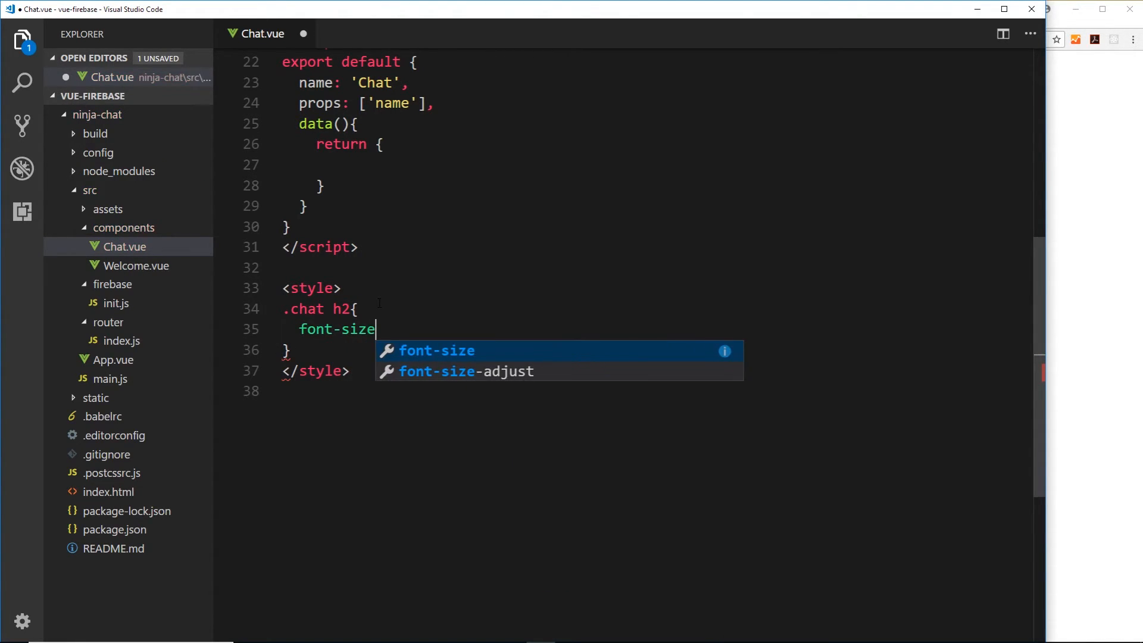
type(": 2.6em;")
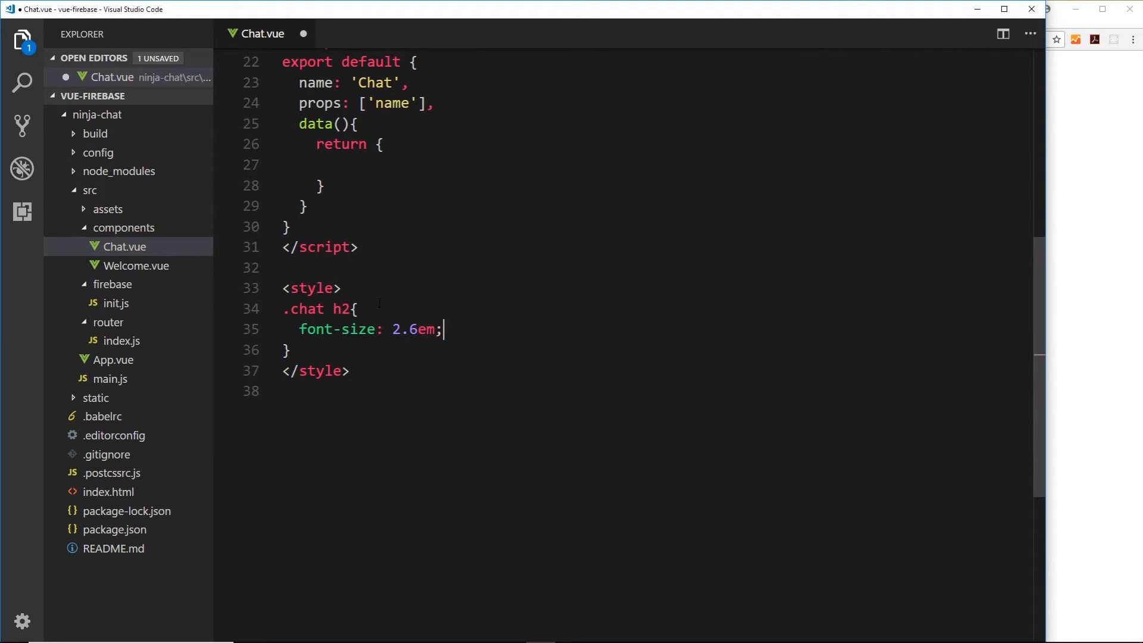
type("margin-bottom:")
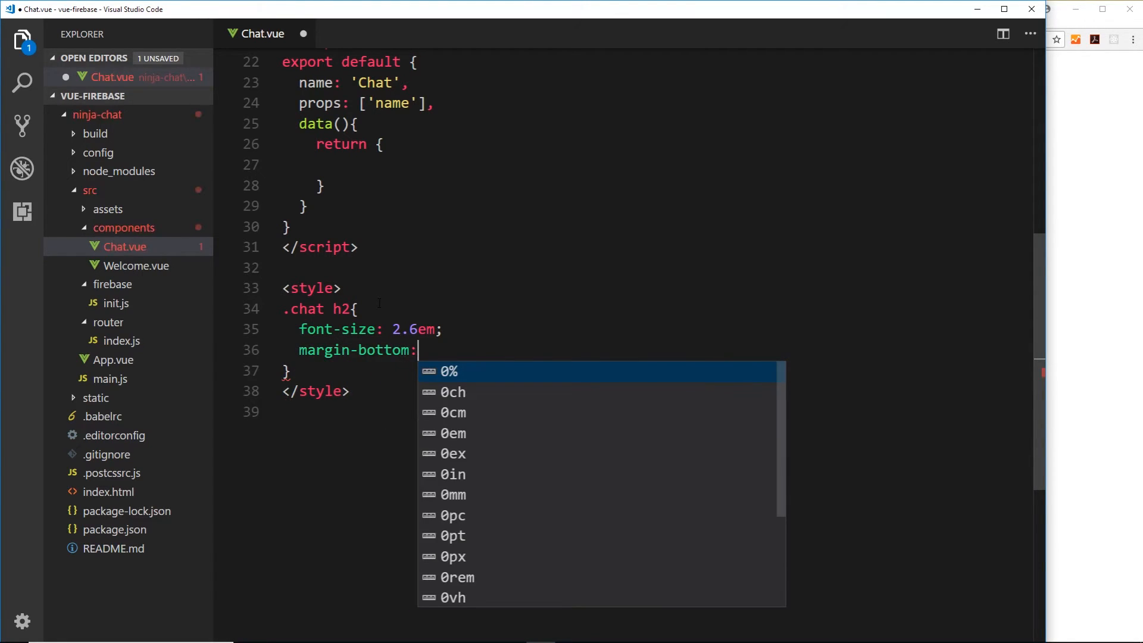
type("40px;")
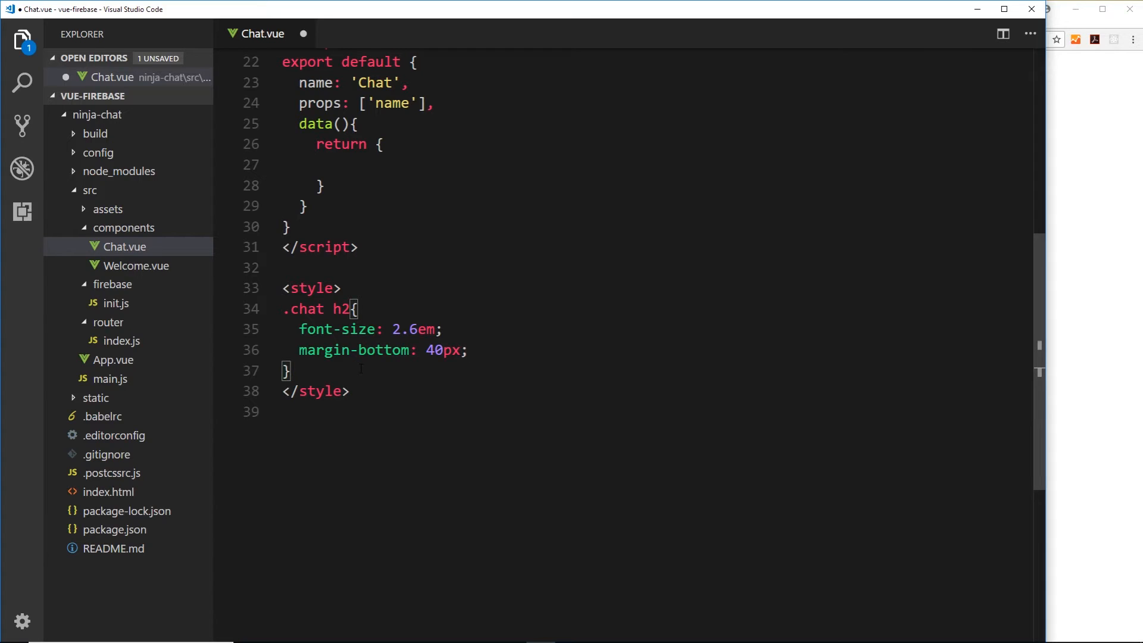
type(".chat")
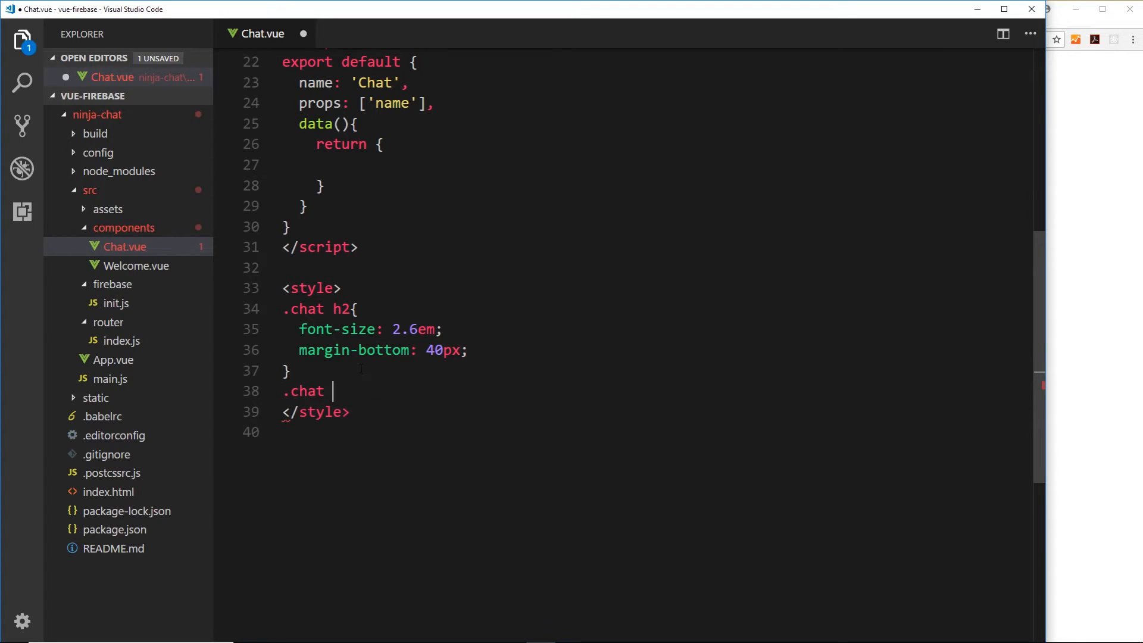
Complete the .chat span rule with font-size 1.4em
type("span{}")
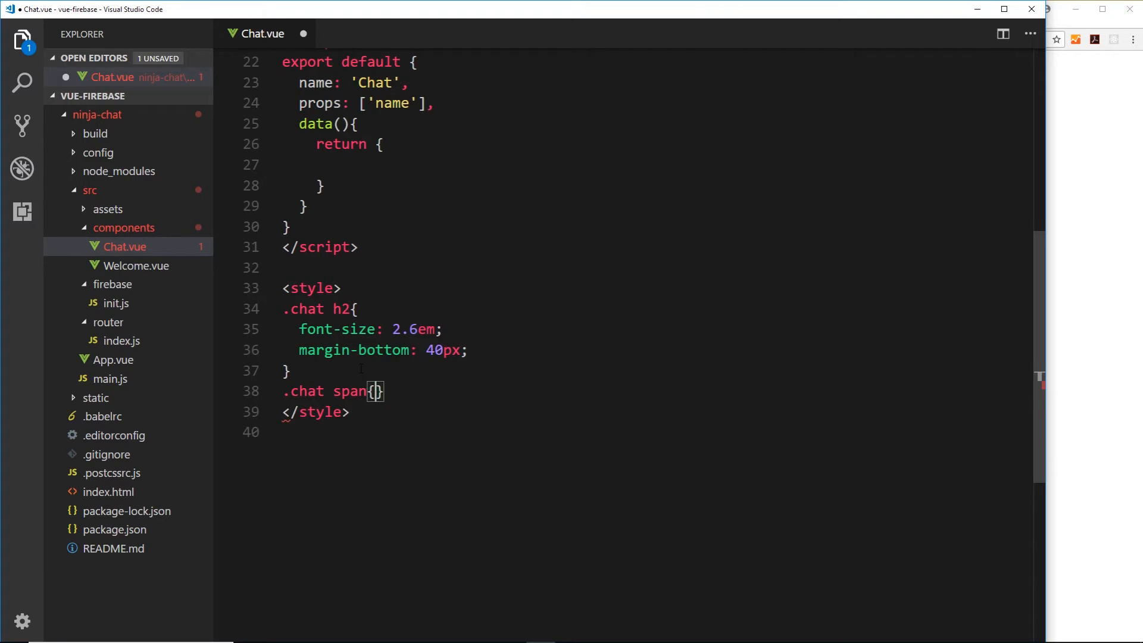
scroll("up", 3)
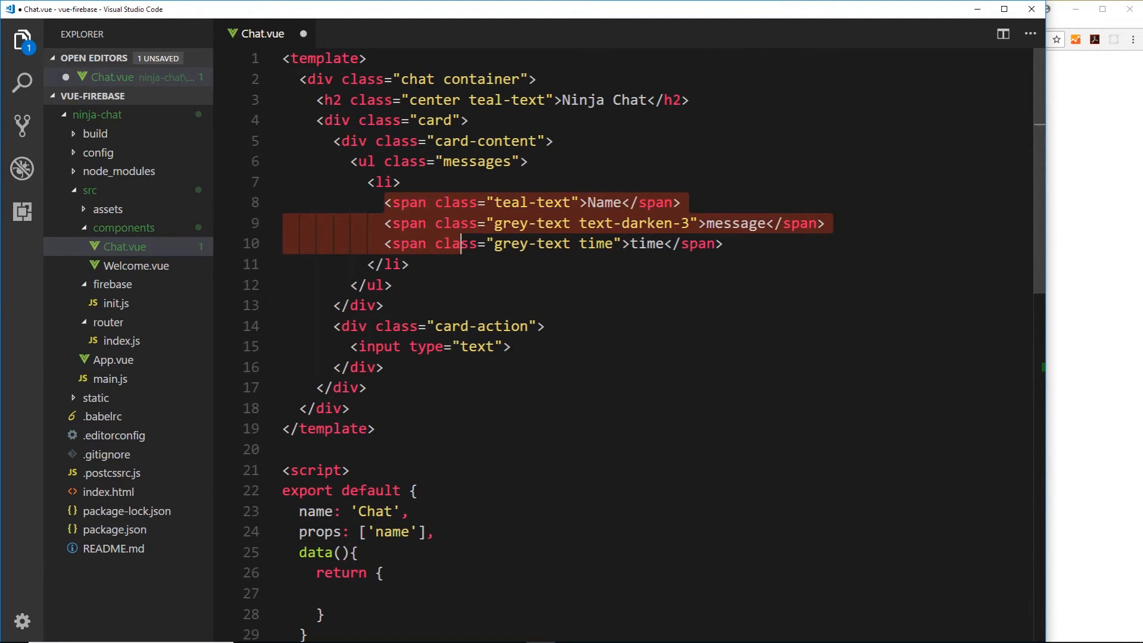
scroll("down", 3)
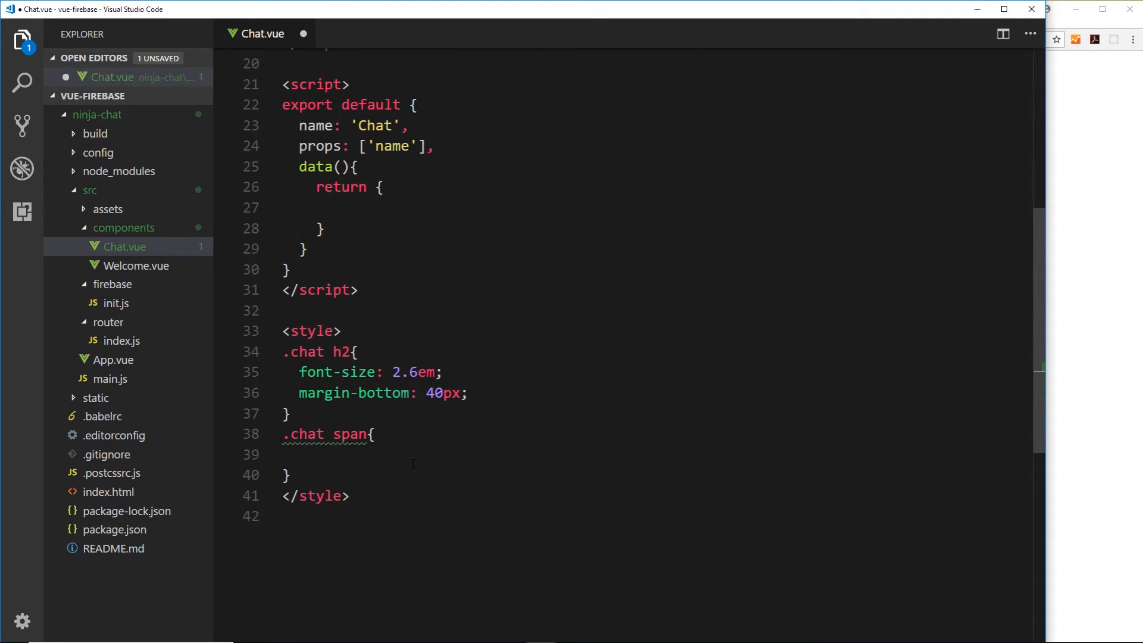
type("font-size: 1.")
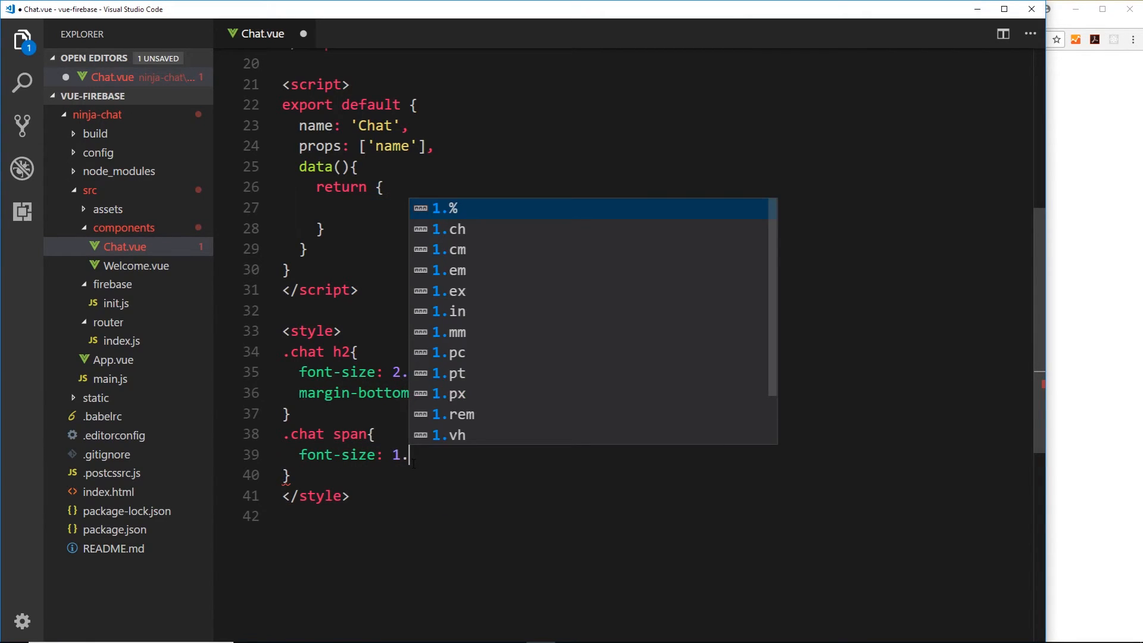
type("4em;")
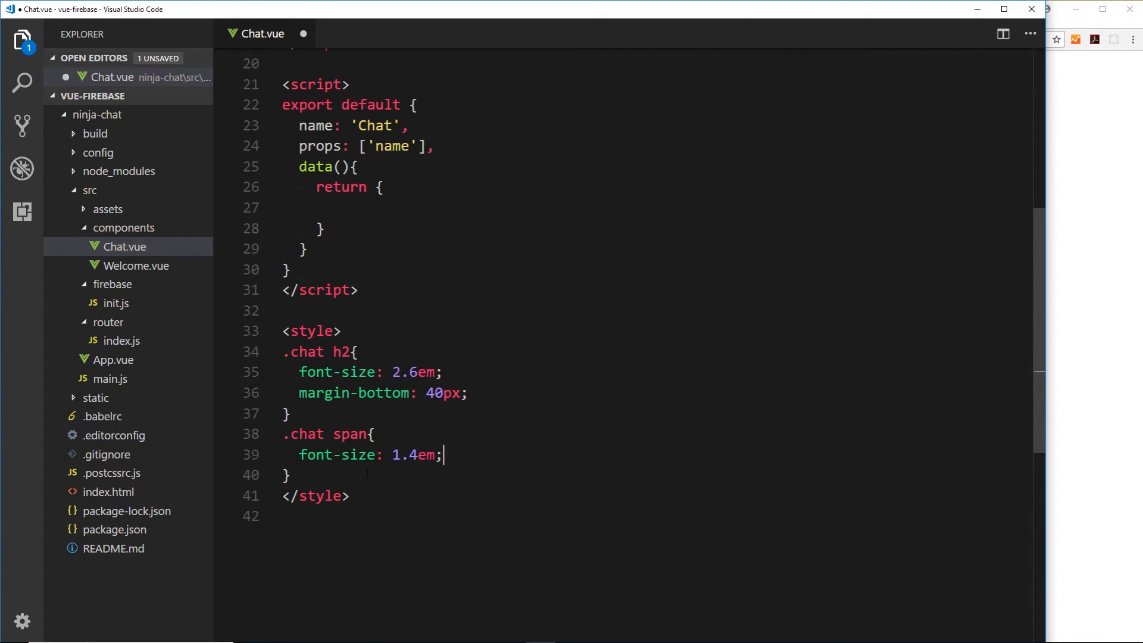
Add .chat .time { display: block; font-size: 1.2em; }
type(".")
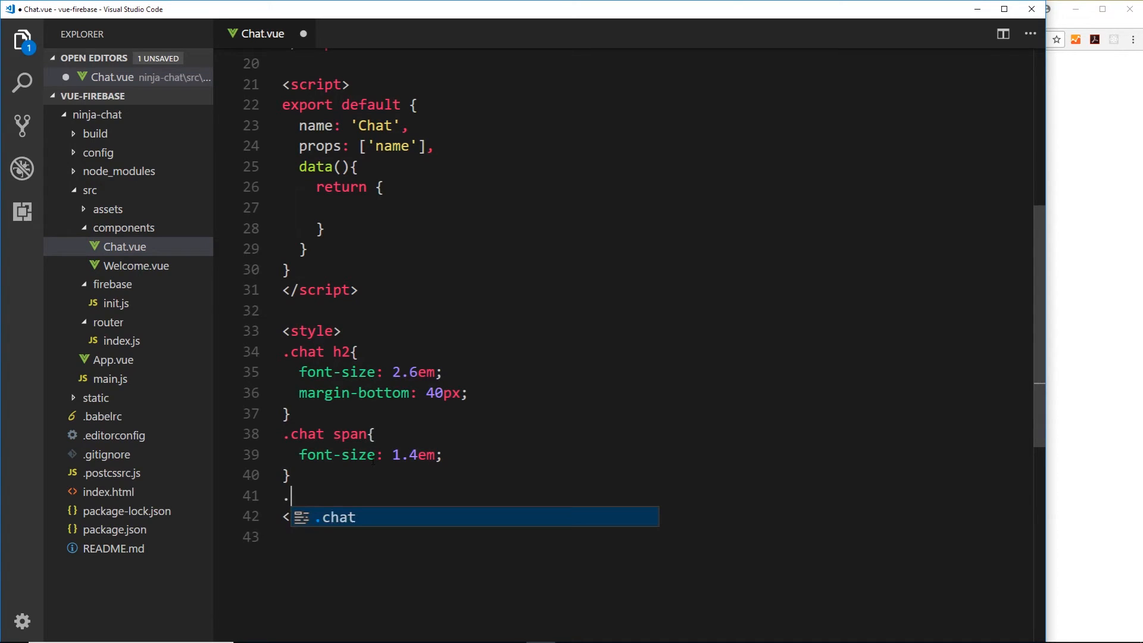
type("chat .time")
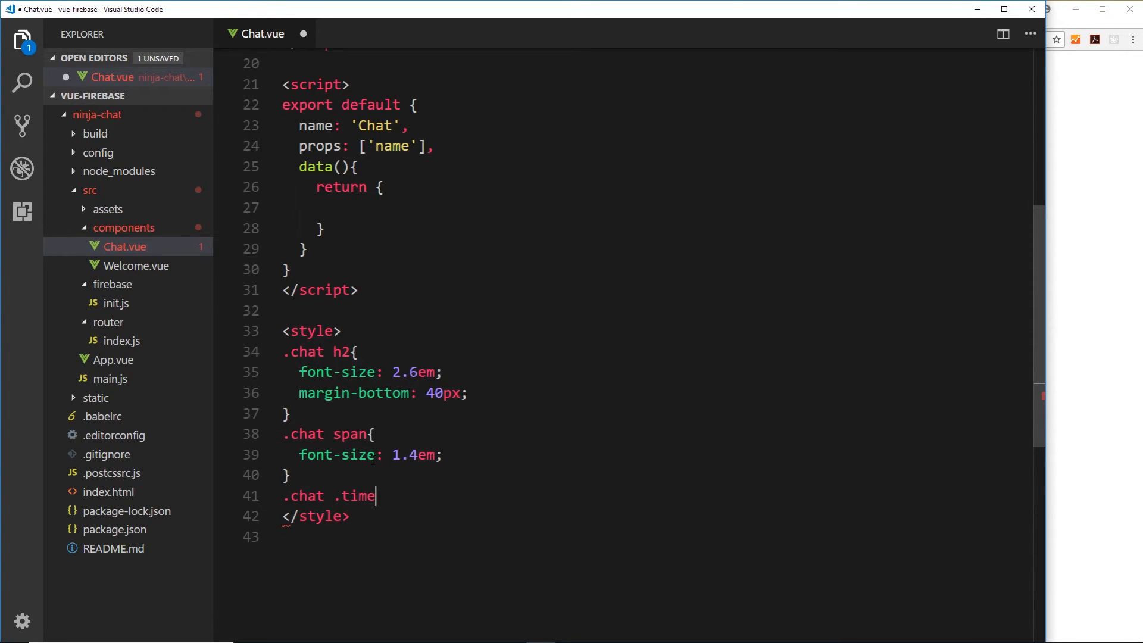
type("{")
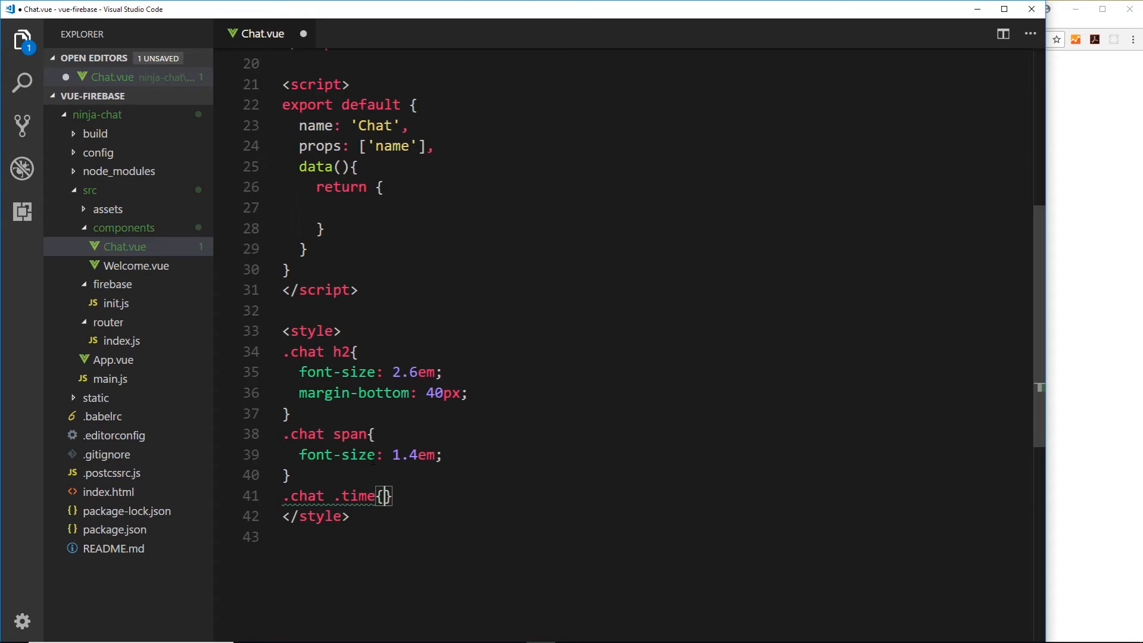
type("display")
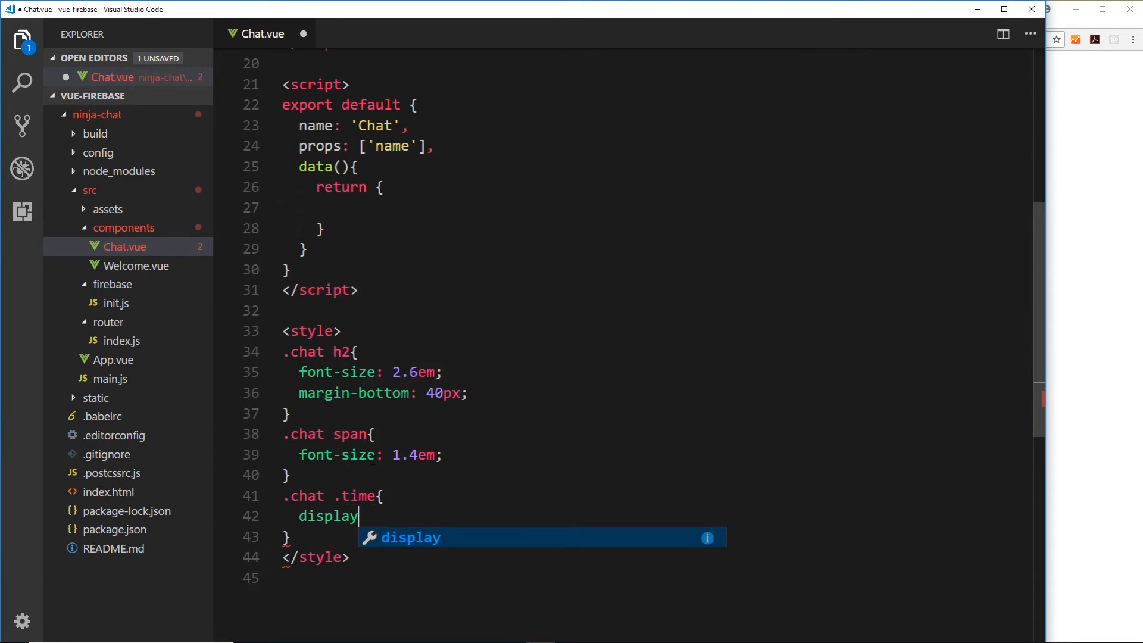
type(": block;")
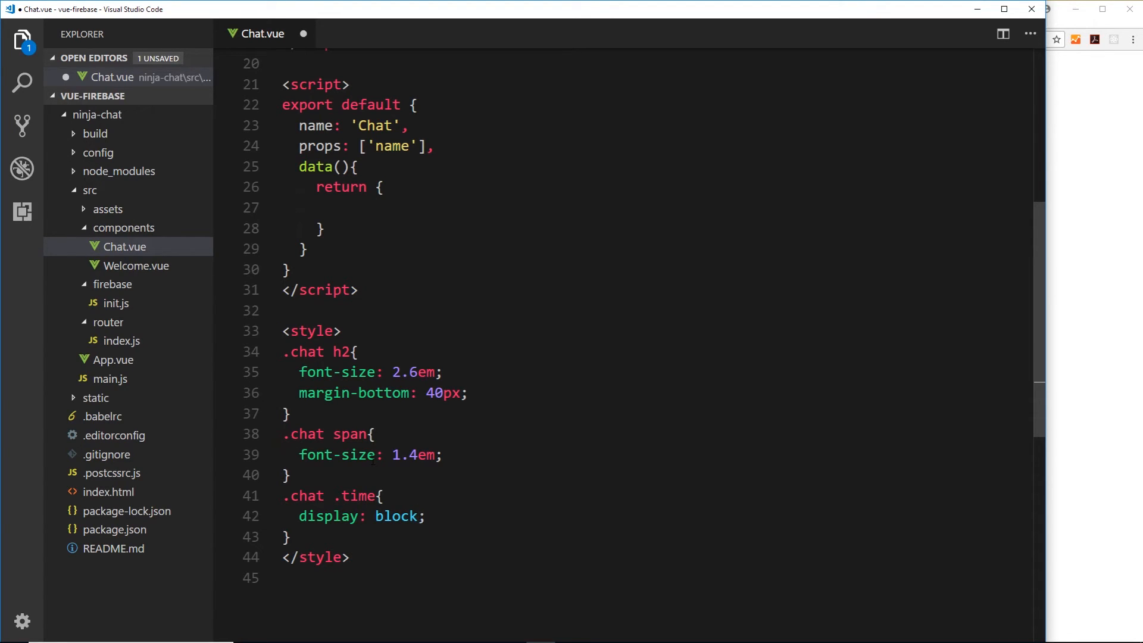
type("font-size:")
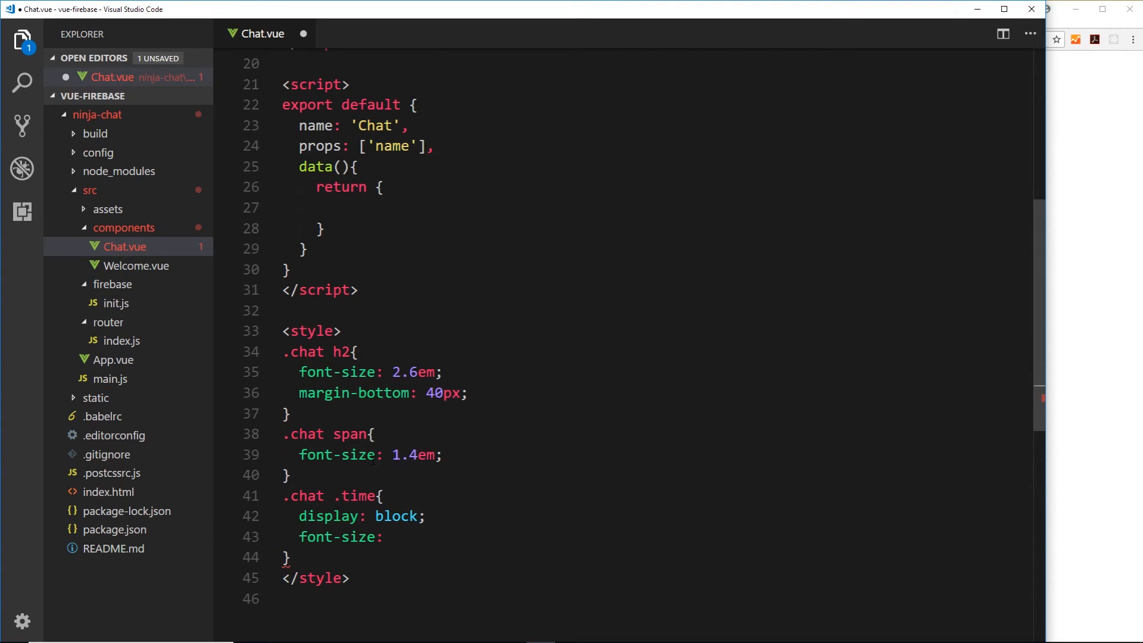
type("1.2em")
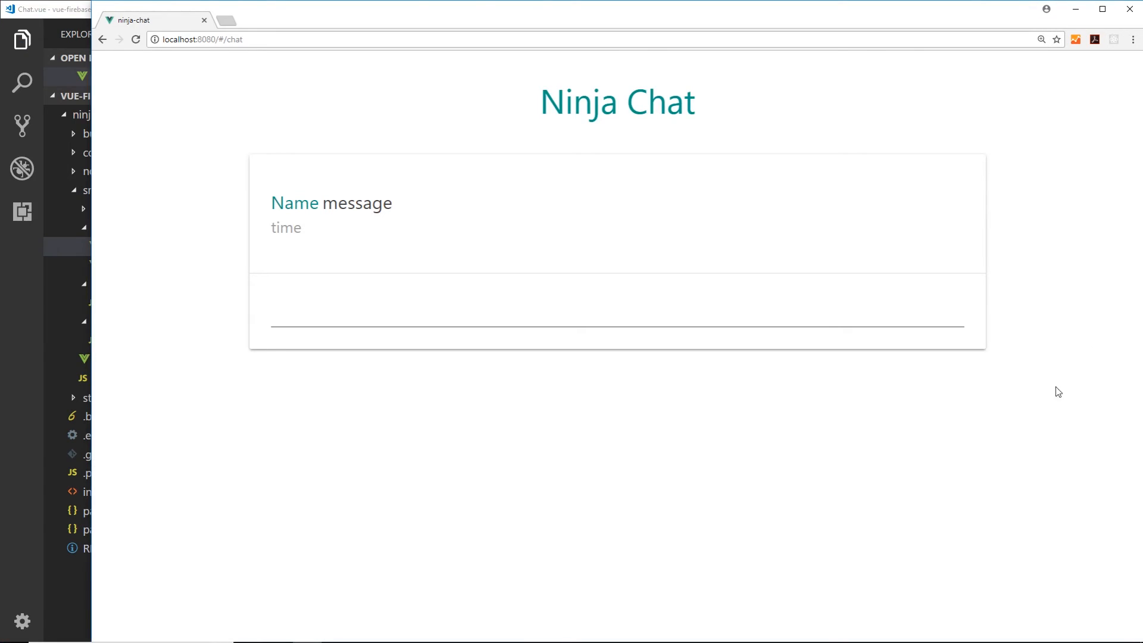
mouse_move(727, 278)
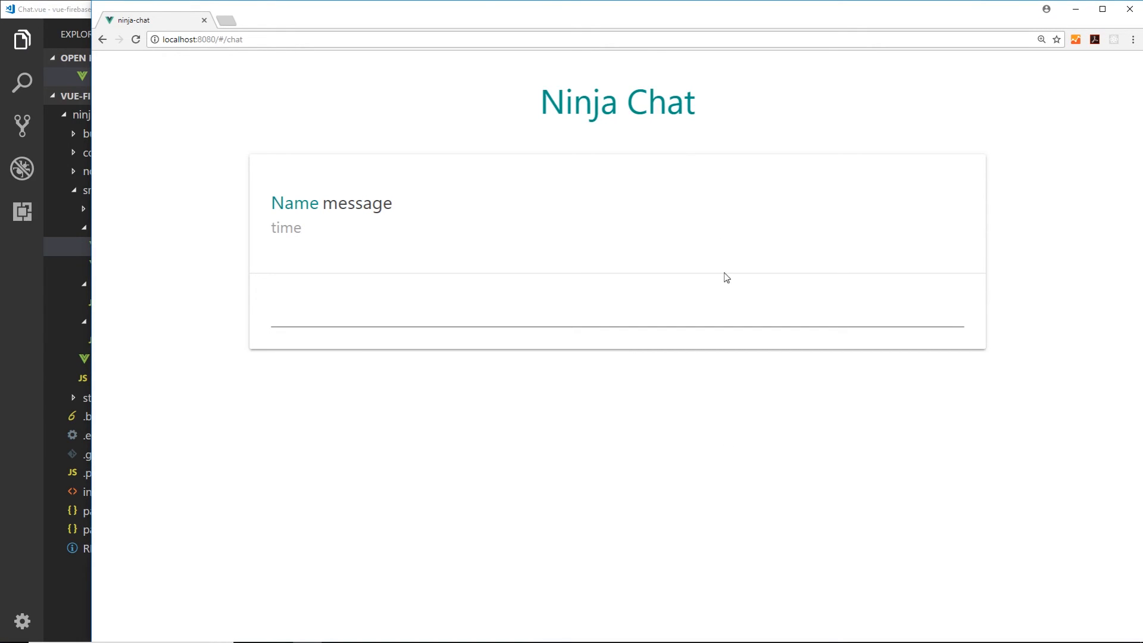
mouse_move(654, 144)
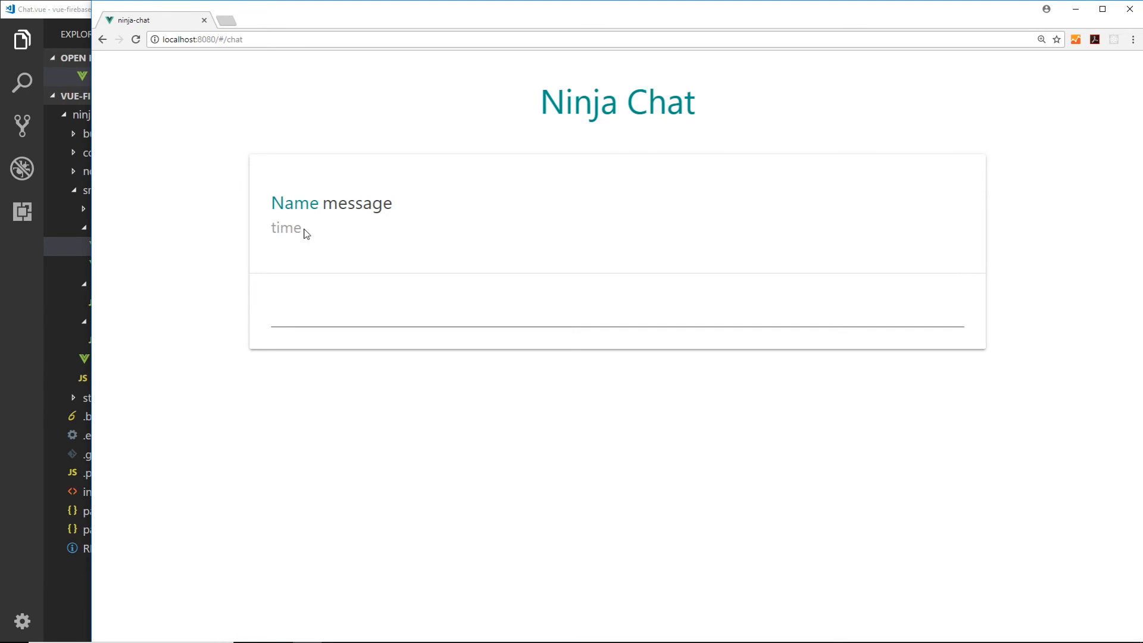
mouse_move(398, 213)
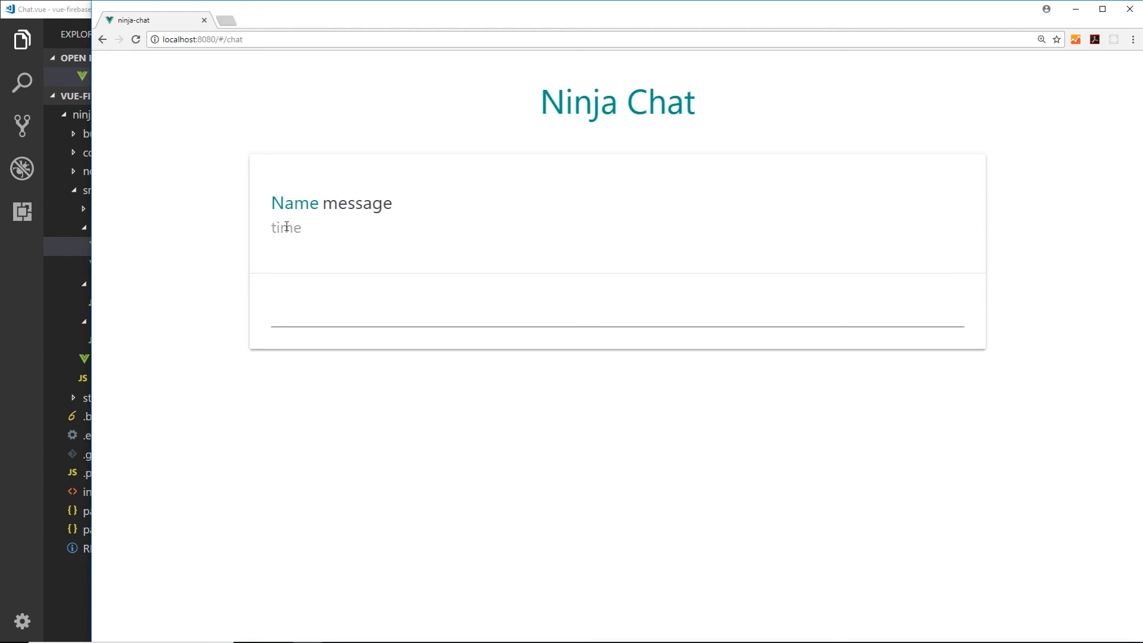
mouse_move(344, 374)
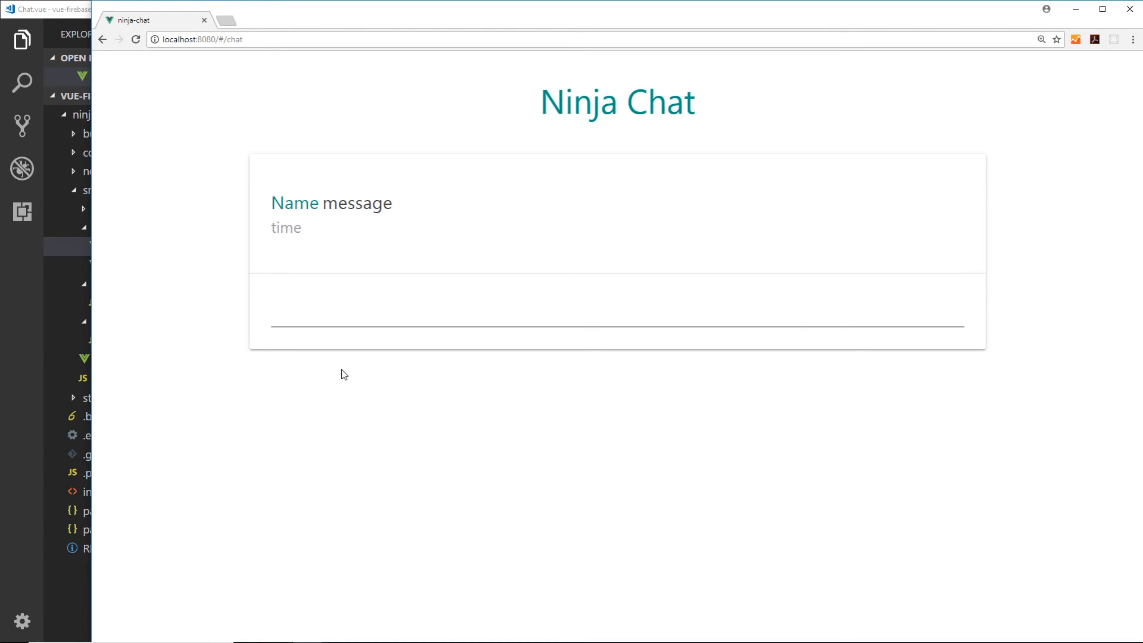
mouse_move(609, 459)
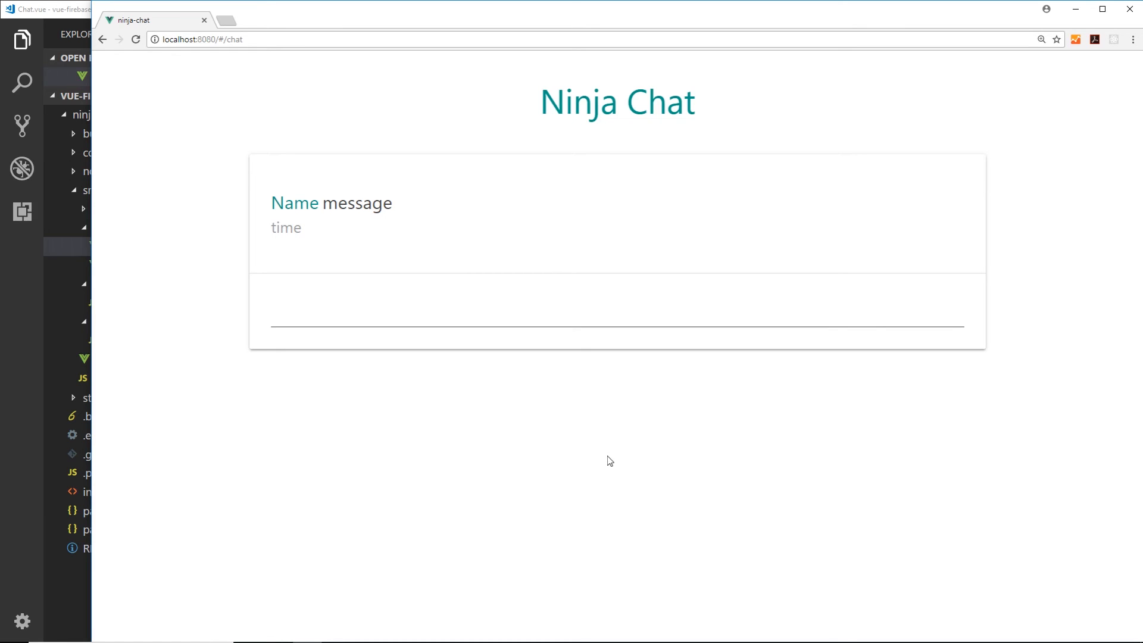
mouse_move(654, 279)
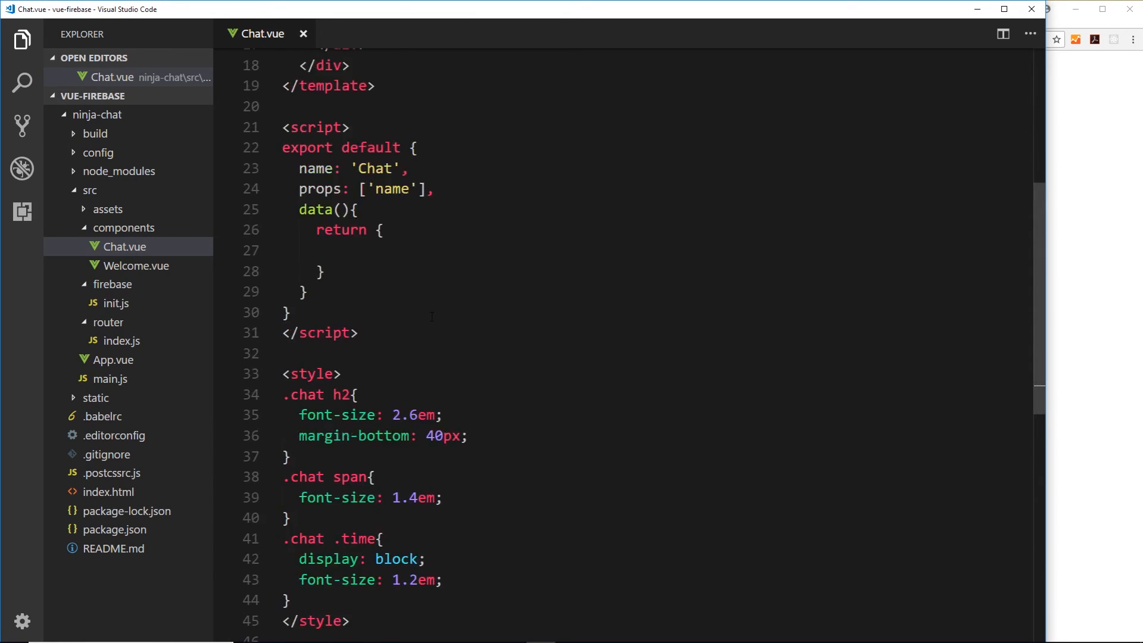
Scroll Chat.vue back up to the template's card-action input
scroll("up", 3)
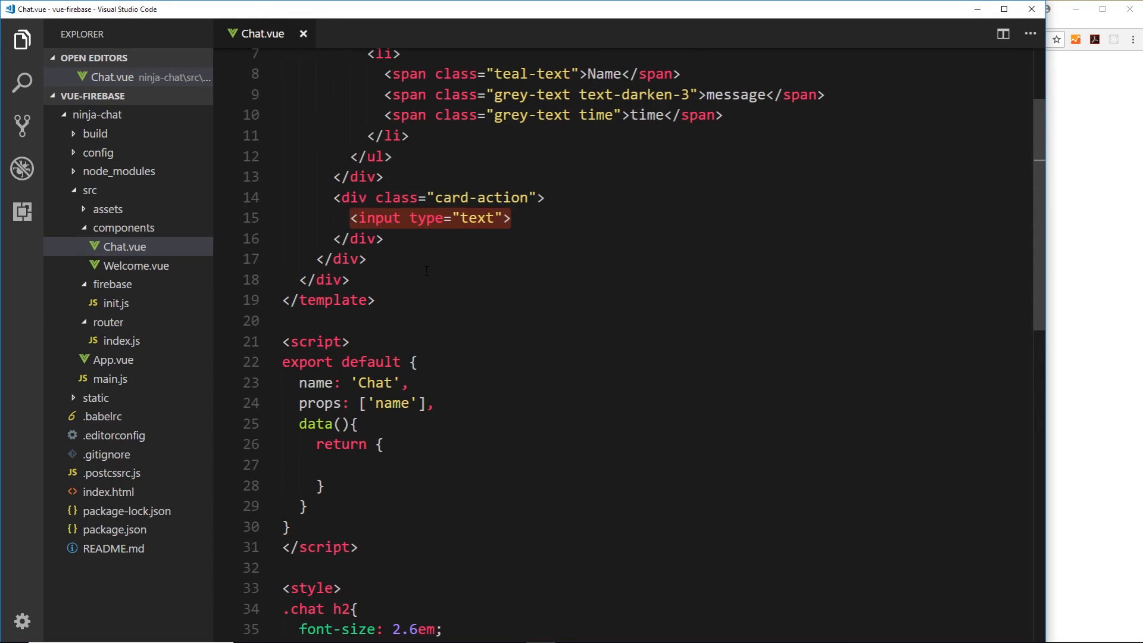
mouse_move(485, 293)
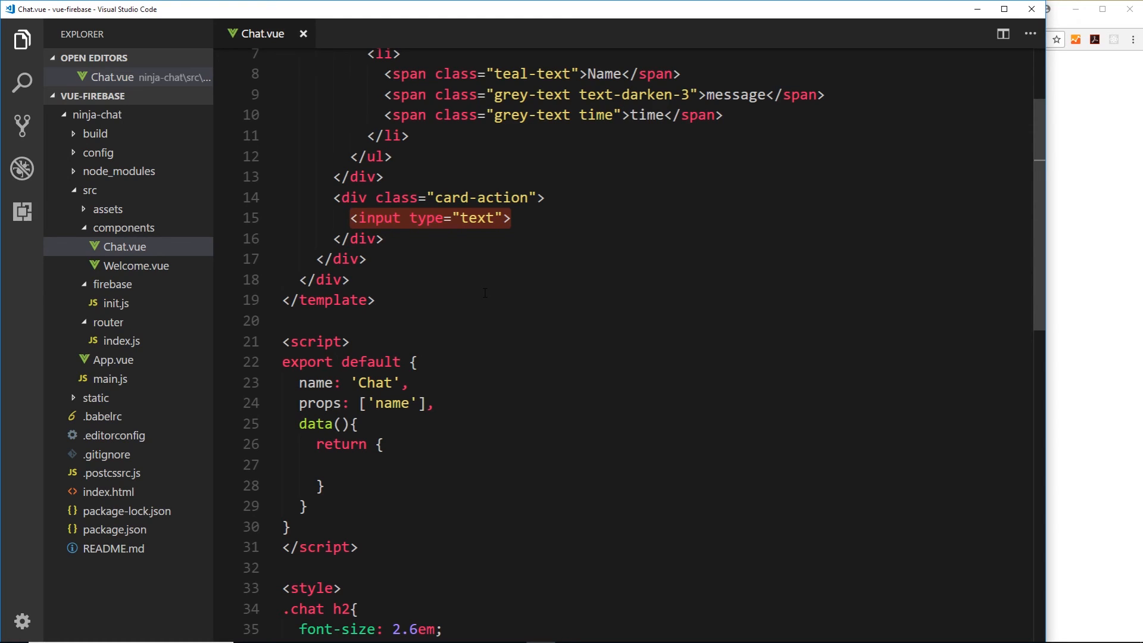
scroll("up", 3)
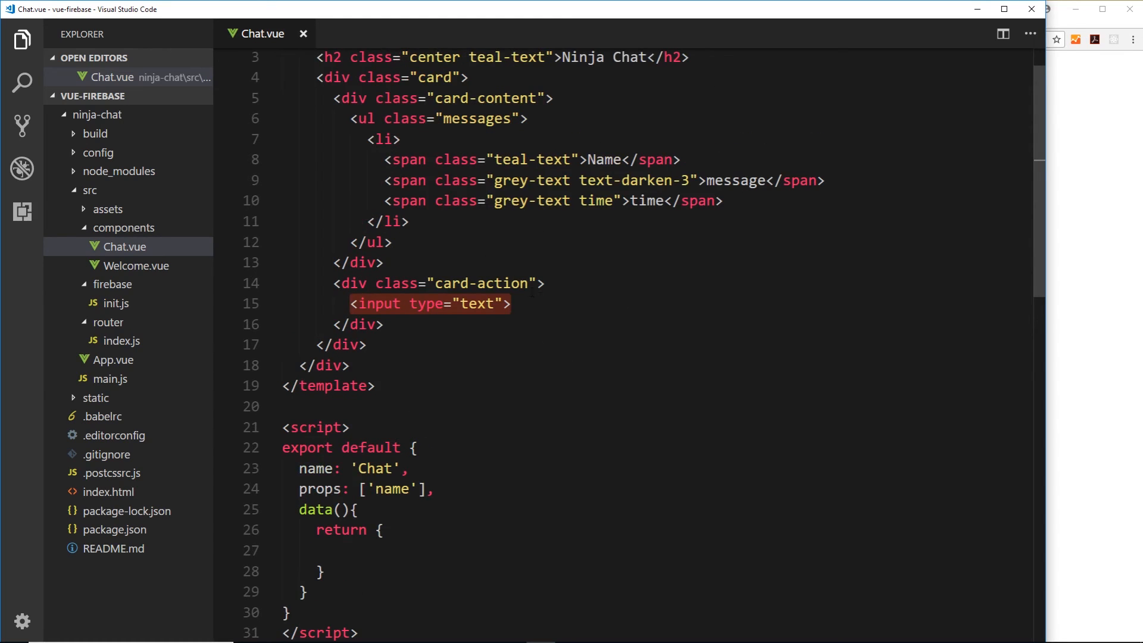